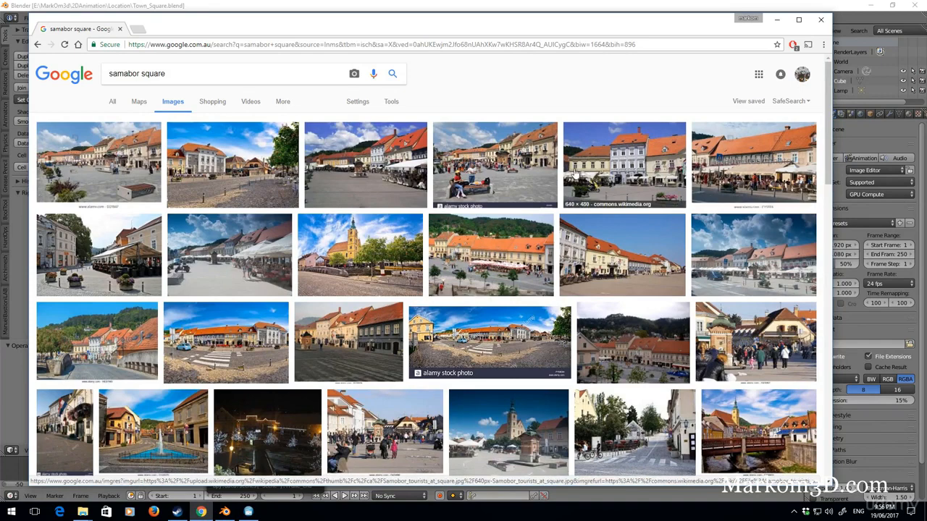
mouse_move(671, 159)
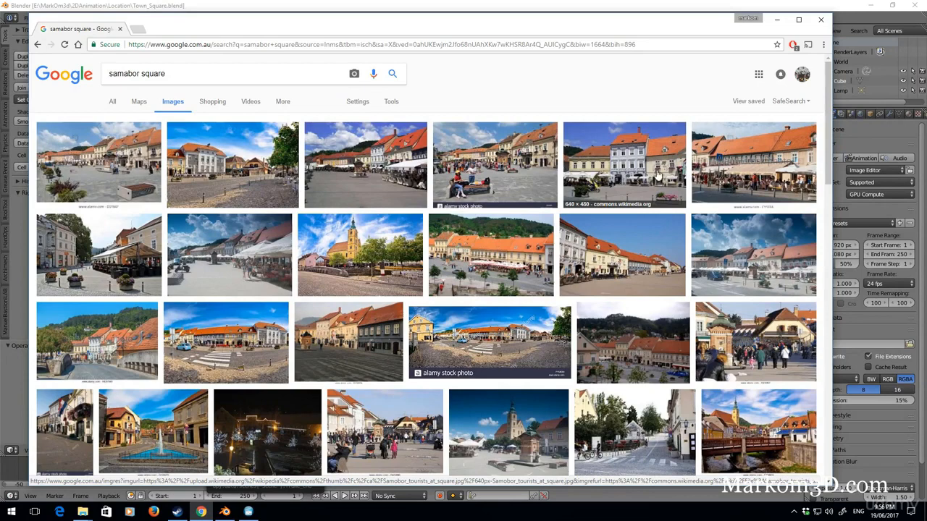
mouse_move(660, 175)
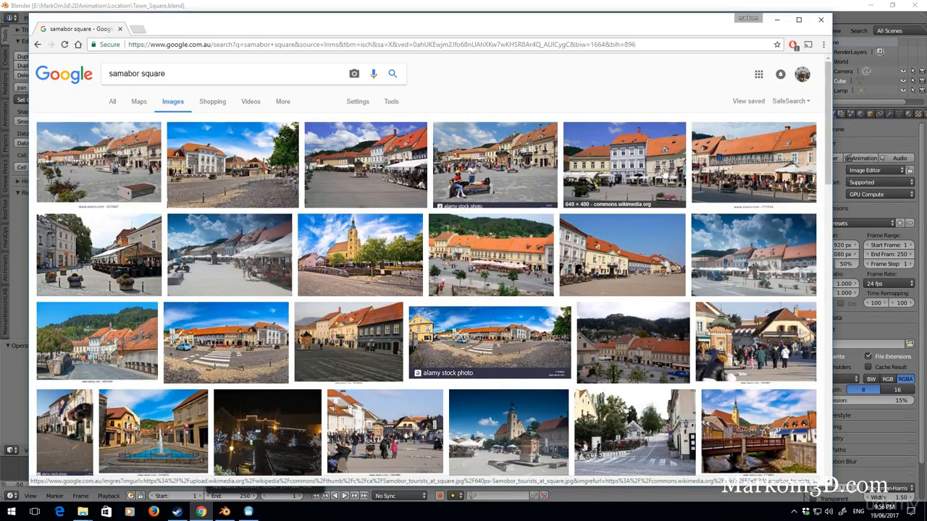
mouse_move(602, 167)
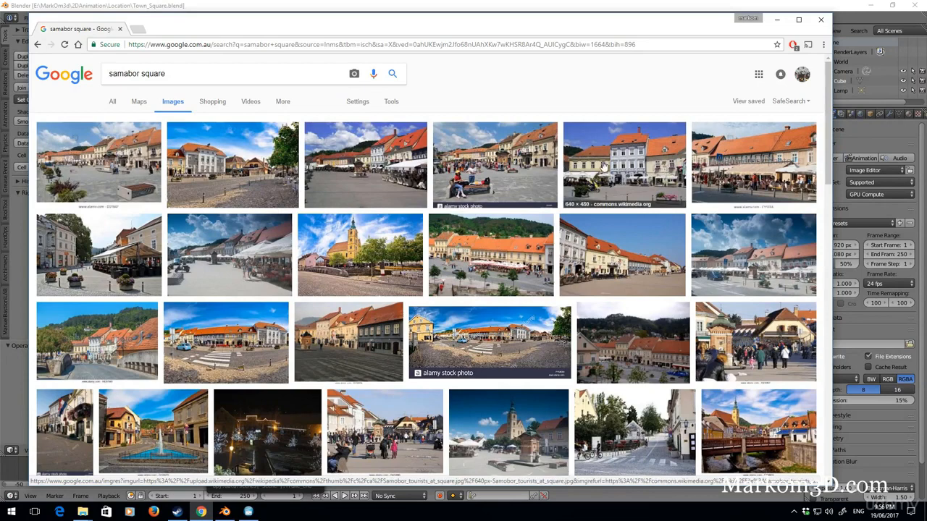
Step: Preview reference photos of the square, ending on the aerial shot with orange-roofed buildings
left_click(623, 165)
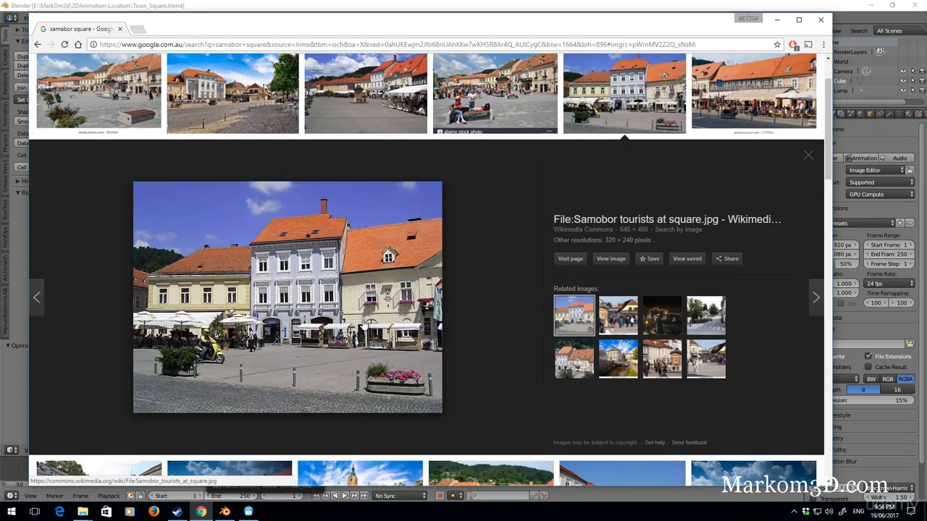
mouse_move(159, 300)
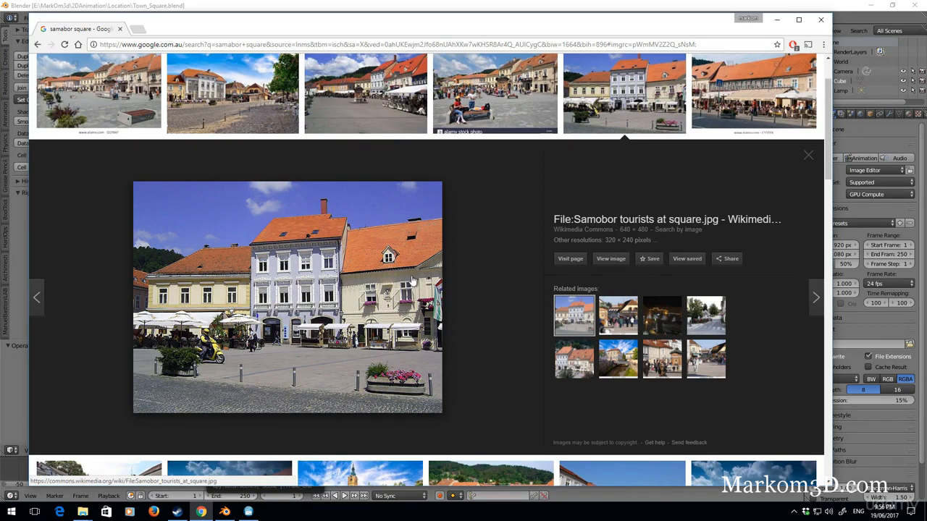
mouse_move(363, 290)
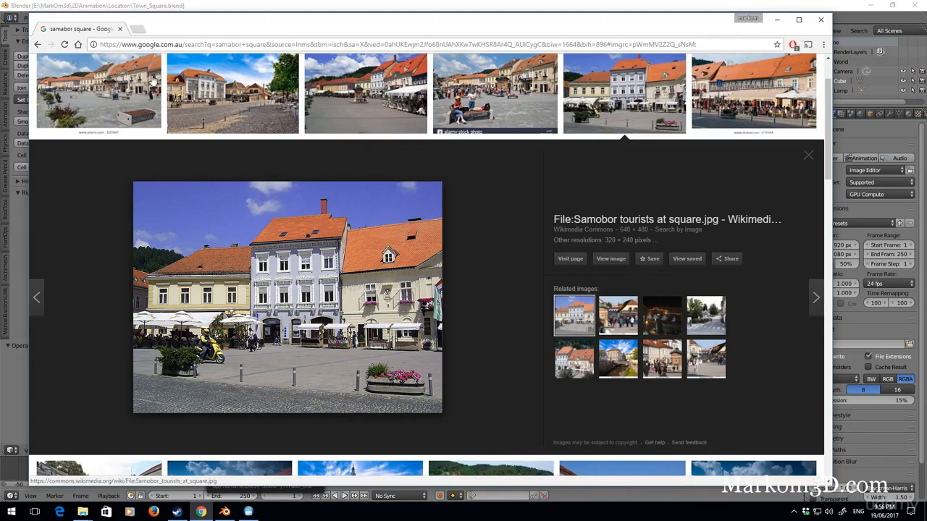
scroll("down", 3)
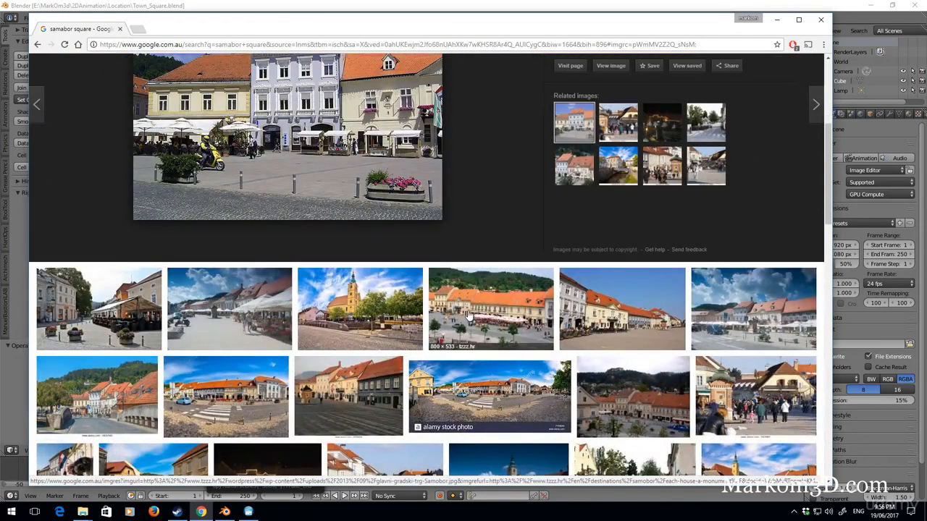
left_click(489, 310)
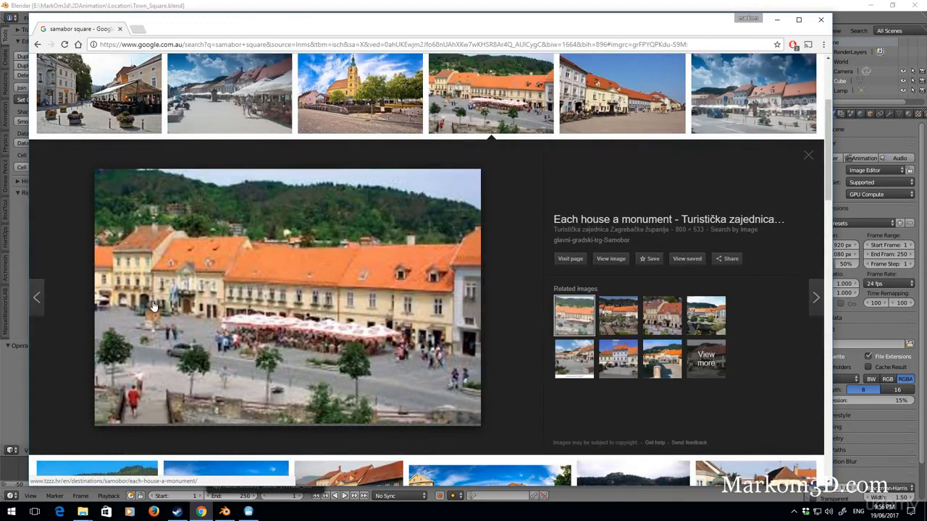
mouse_move(234, 312)
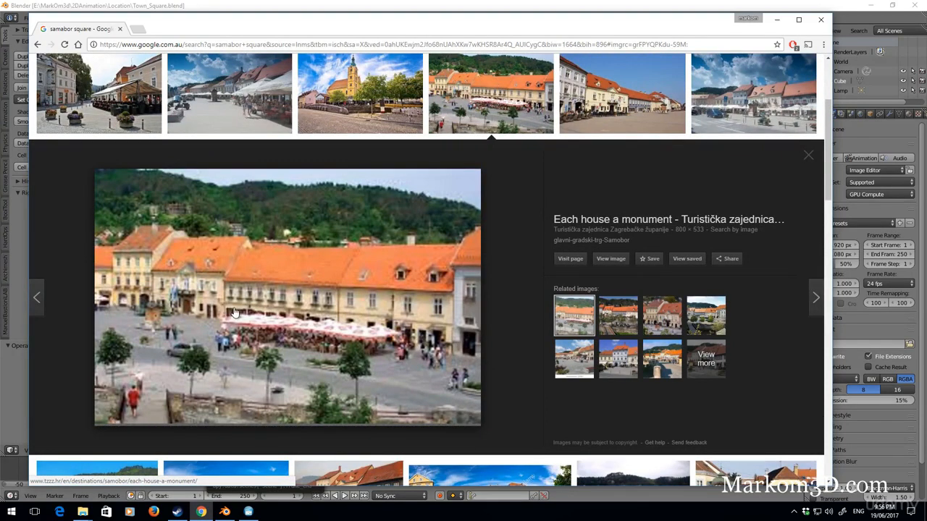
mouse_move(233, 258)
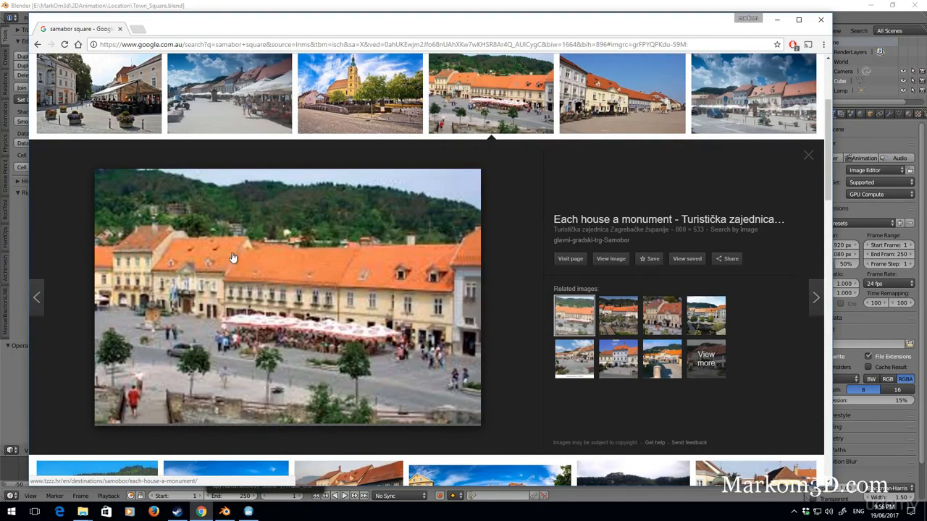
mouse_move(179, 269)
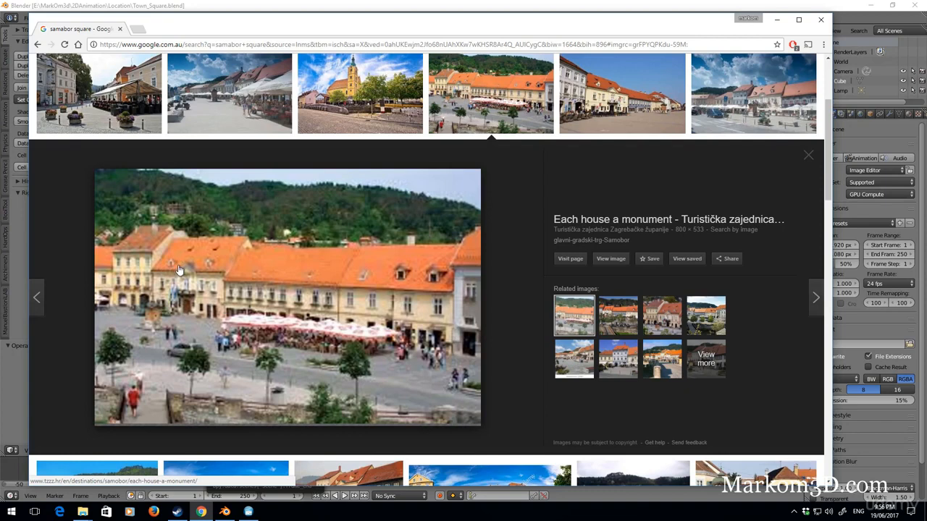
mouse_move(171, 273)
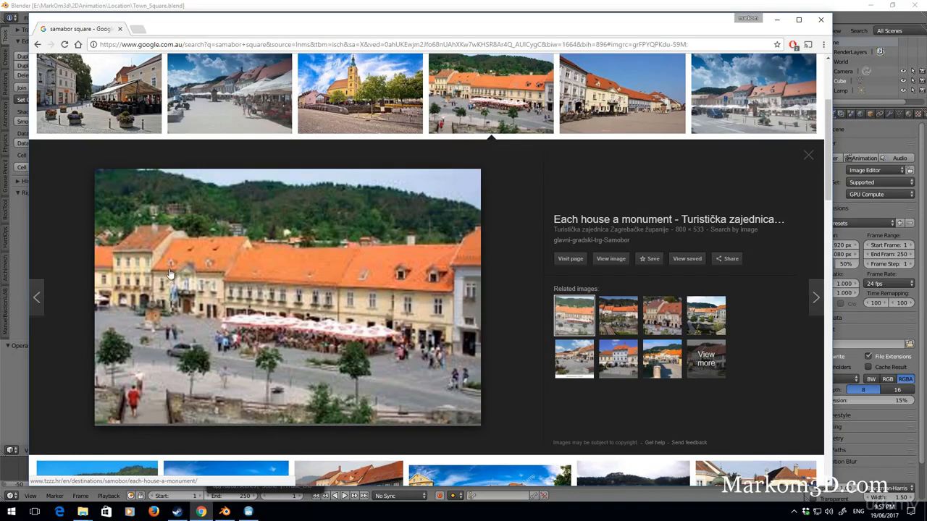
scroll("down", 3)
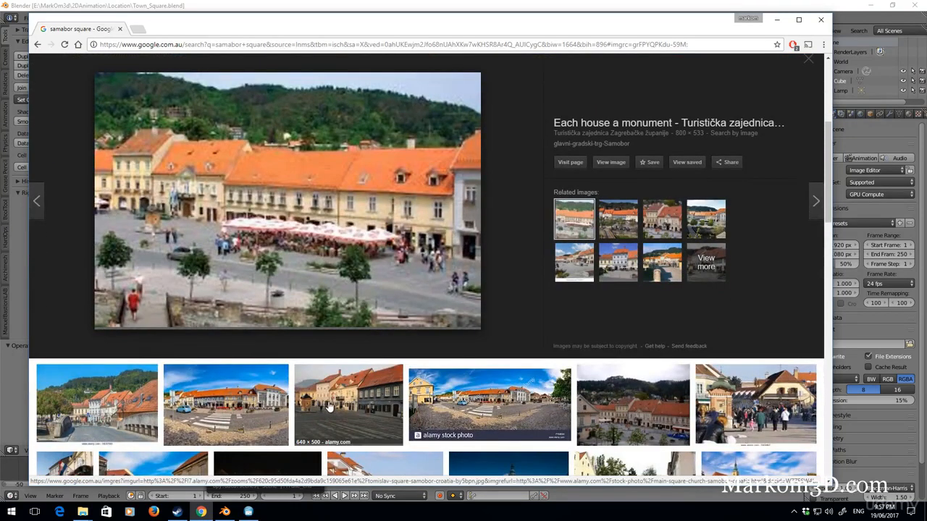
mouse_move(327, 402)
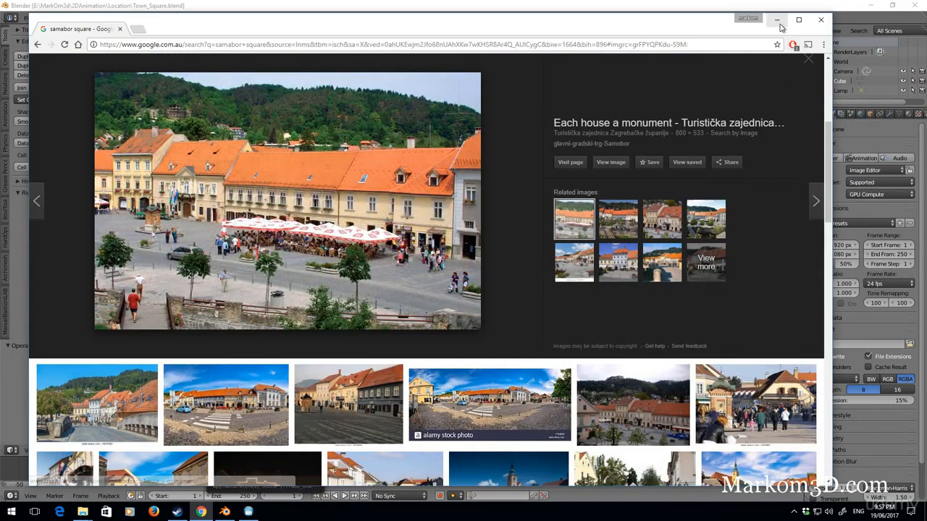
Step: Return to Blender and move the cube's mesh up one unit so its base sits on the ground, checked in front view
left_click(776, 20)
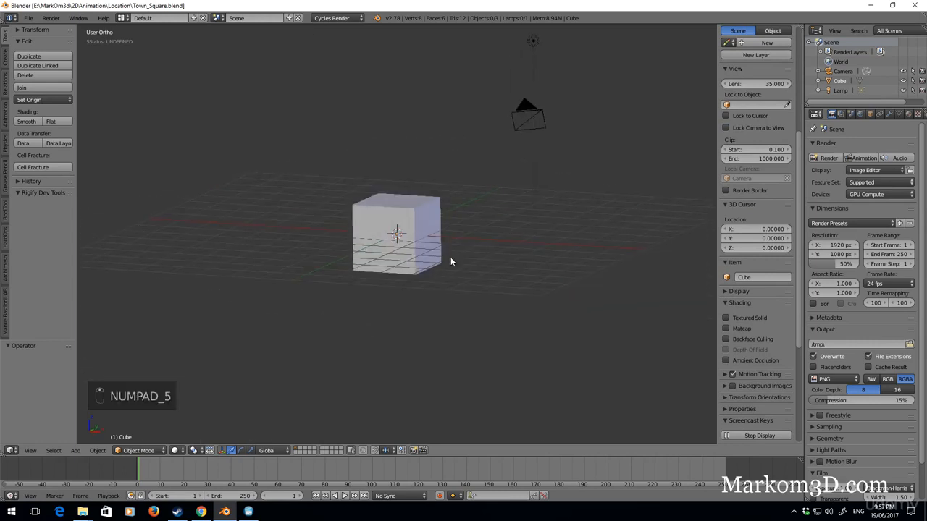
key("KP_1")
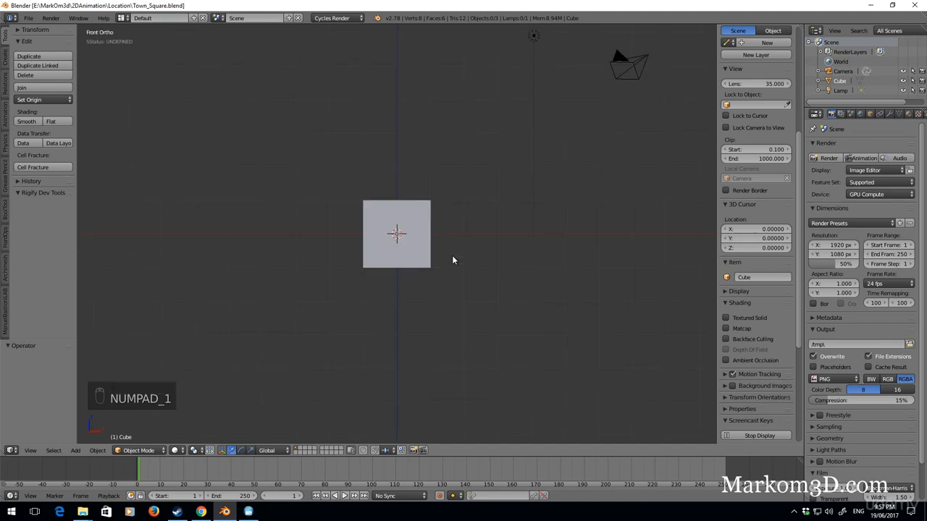
left_click(397, 234)
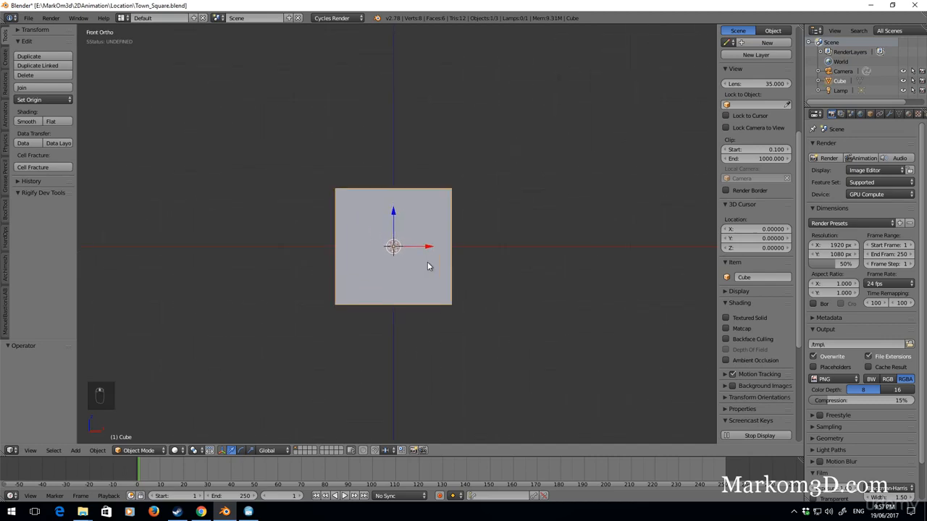
key("Tab")
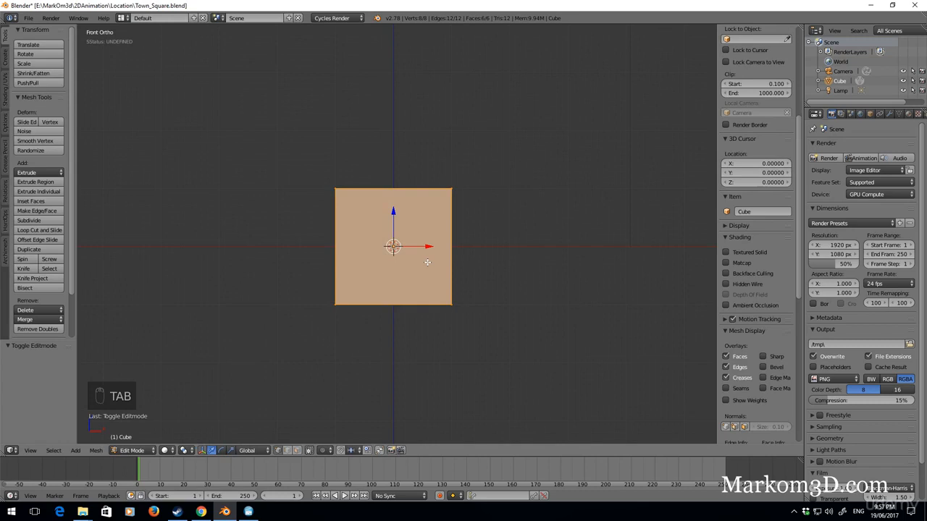
key("g")
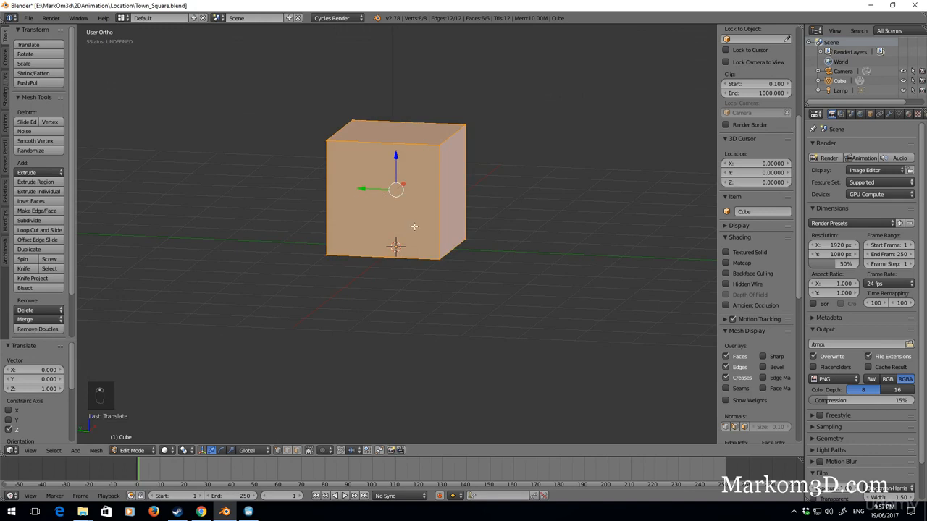
mouse_move(437, 261)
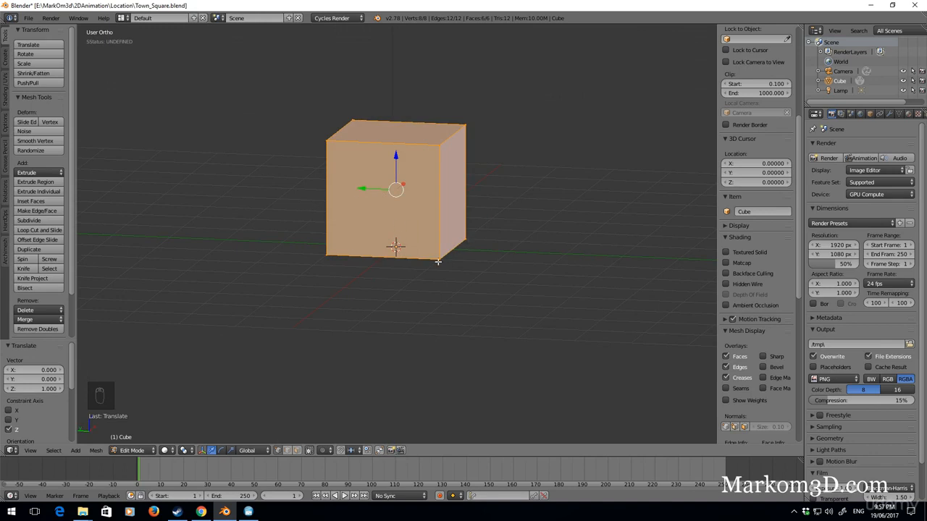
mouse_move(454, 263)
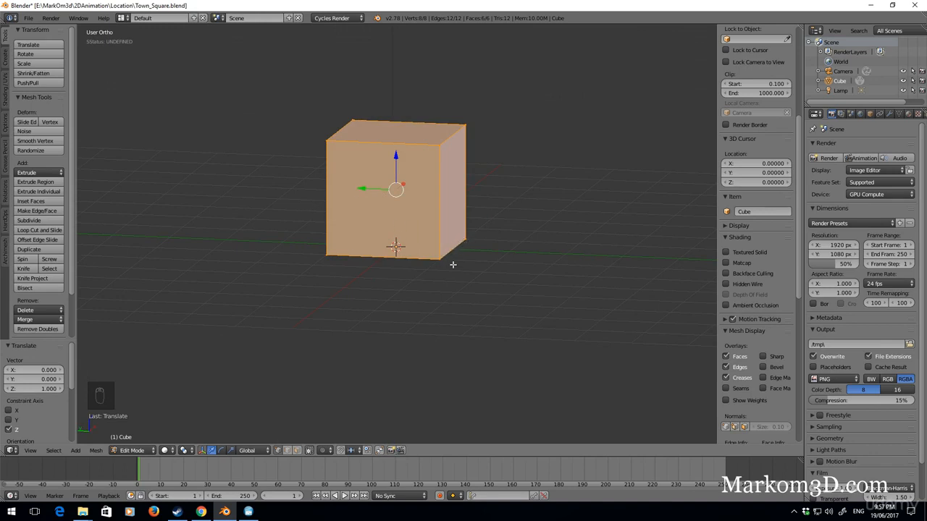
key("g")
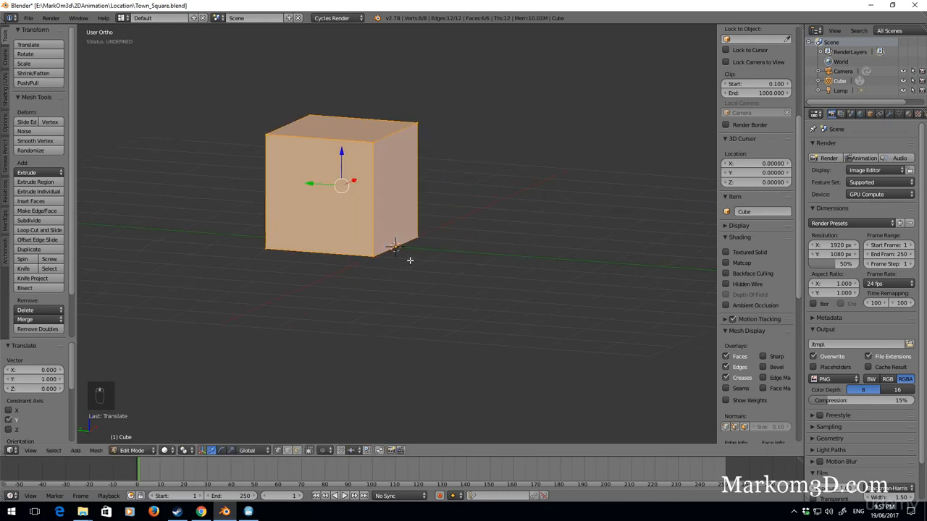
key("NUMPAD_1")
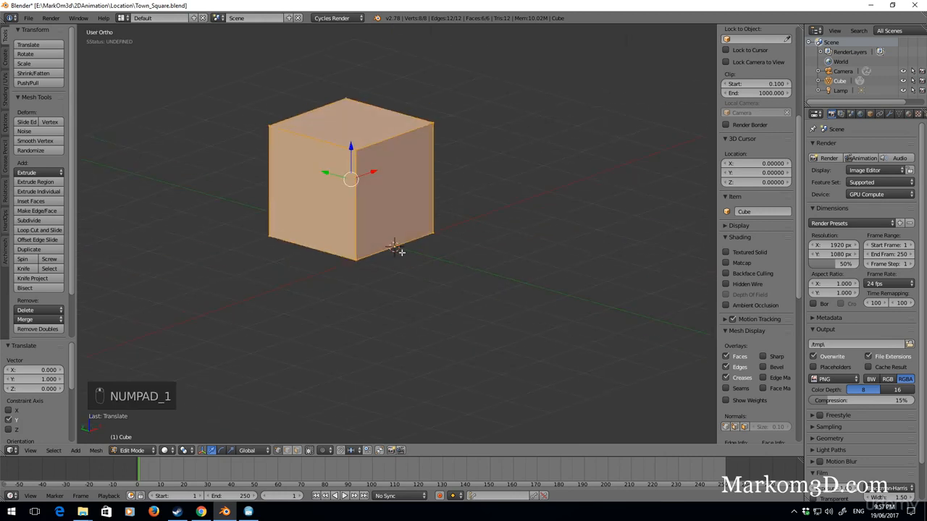
key("KP_1")
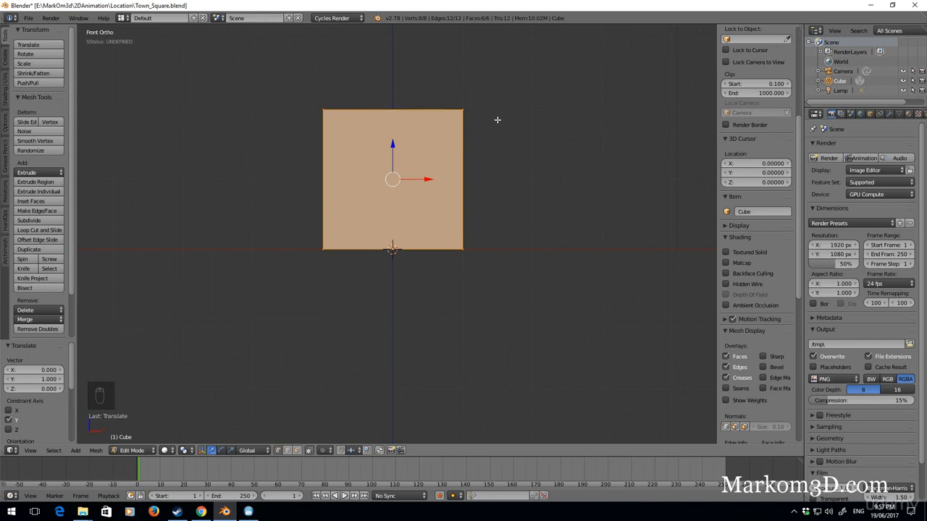
mouse_move(336, 110)
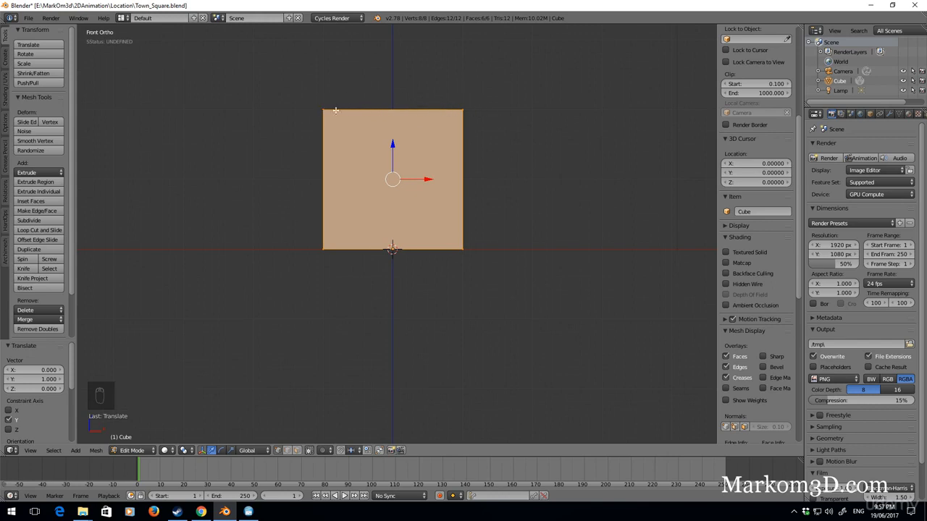
mouse_move(310, 93)
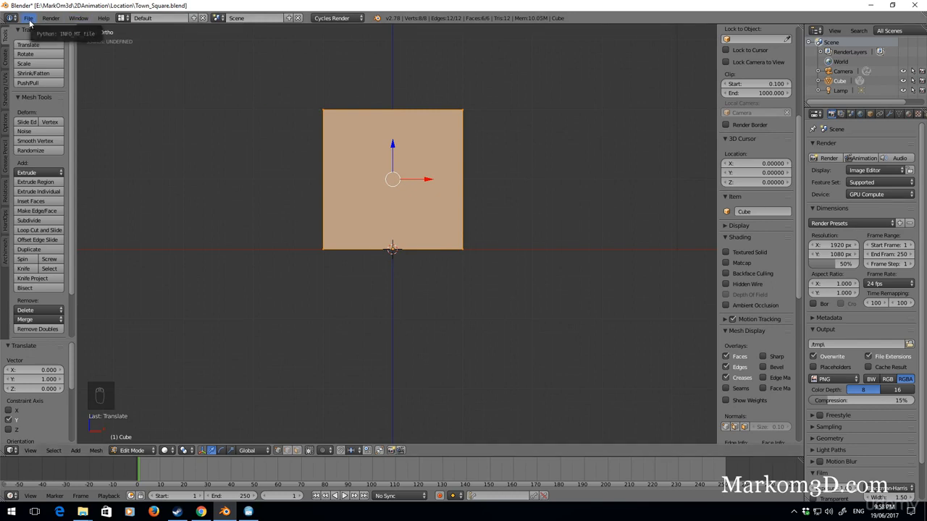
Step: Link the character Char_Oskar from a library file in the Characters folder into the scene
left_click(29, 17)
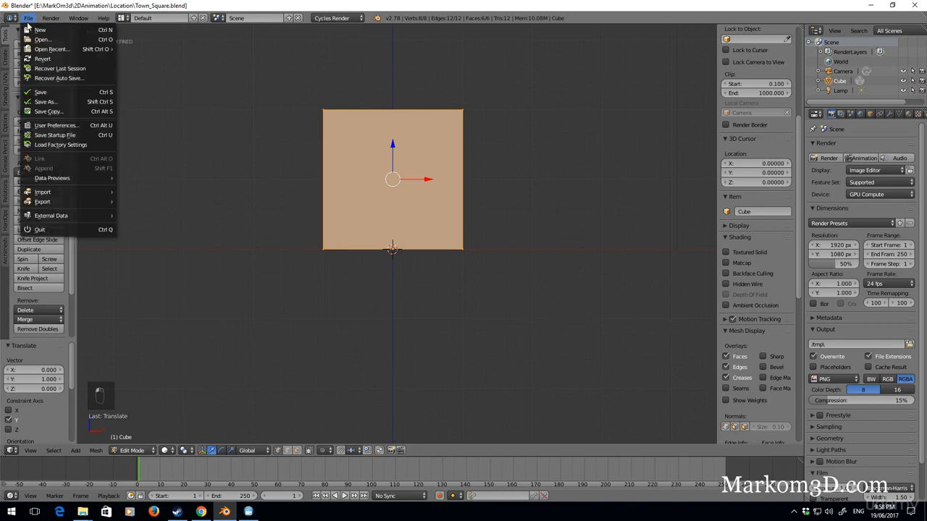
key("Tab")
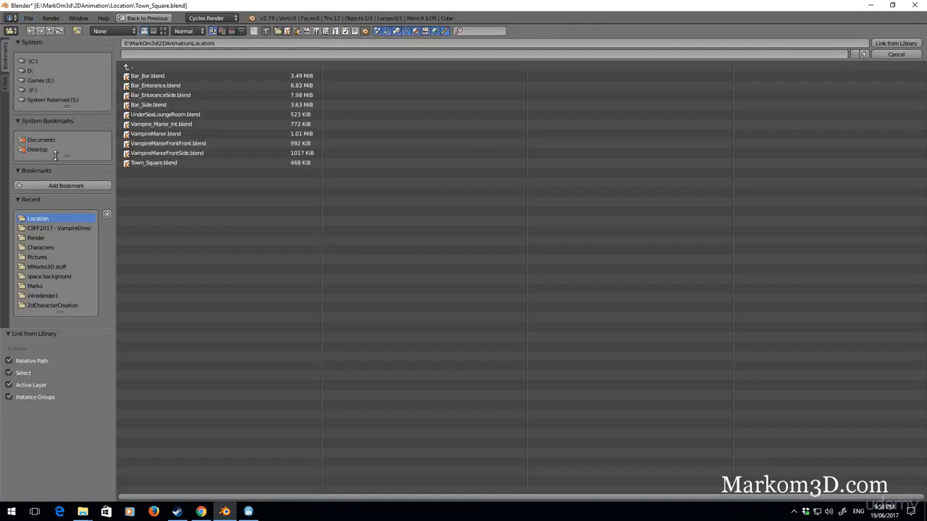
left_click(40, 246)
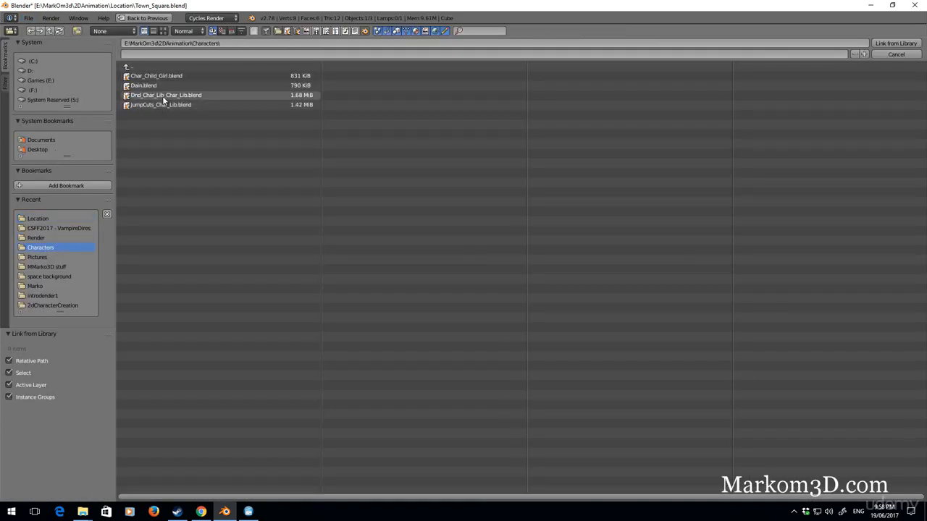
double_click(165, 96)
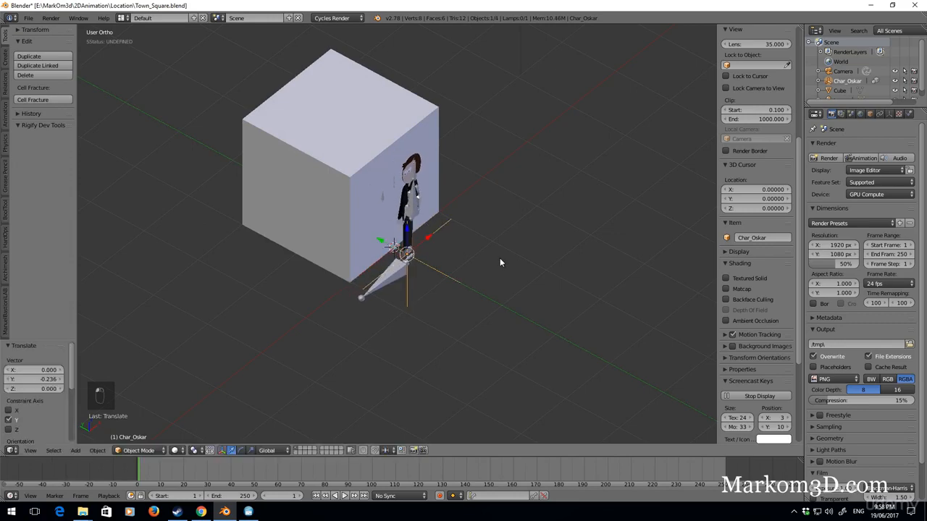
Step: Raise the cube's top edge in front view so the block stands taller than the character
key("KP_1")
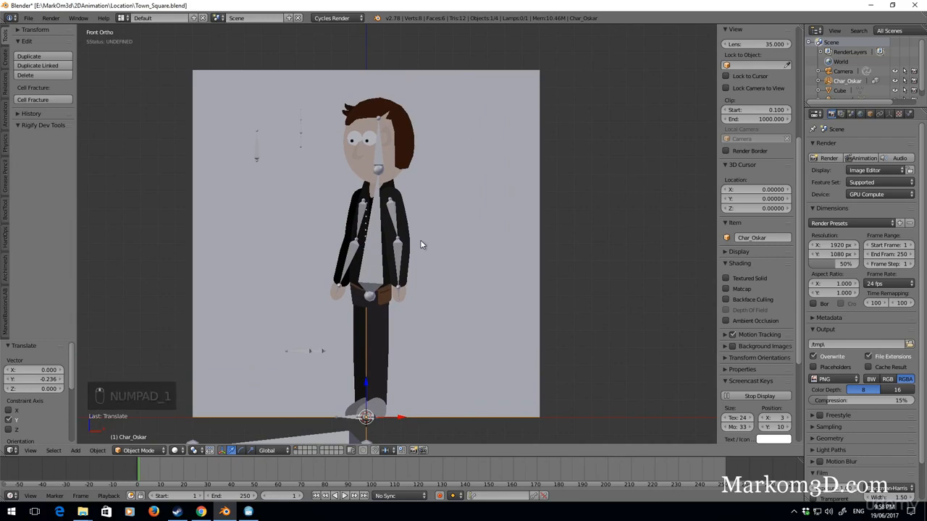
key("Tab")
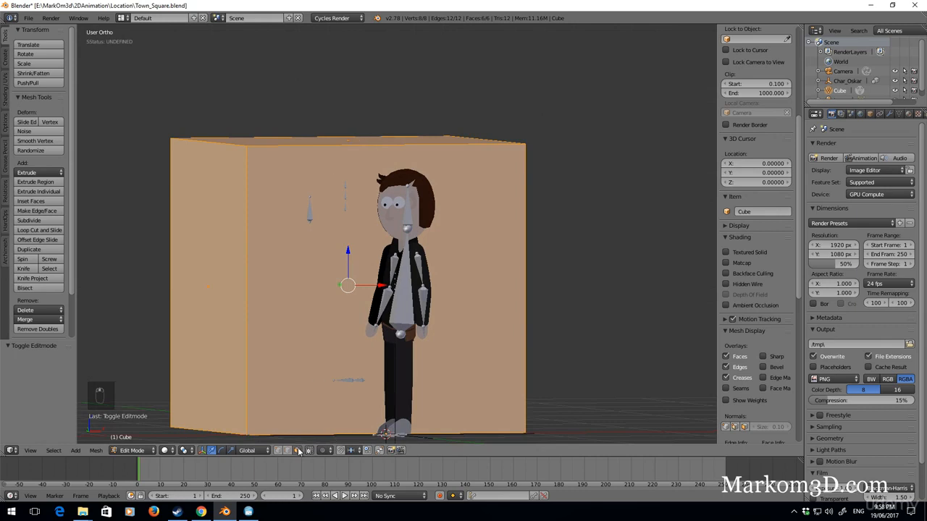
mouse_move(284, 450)
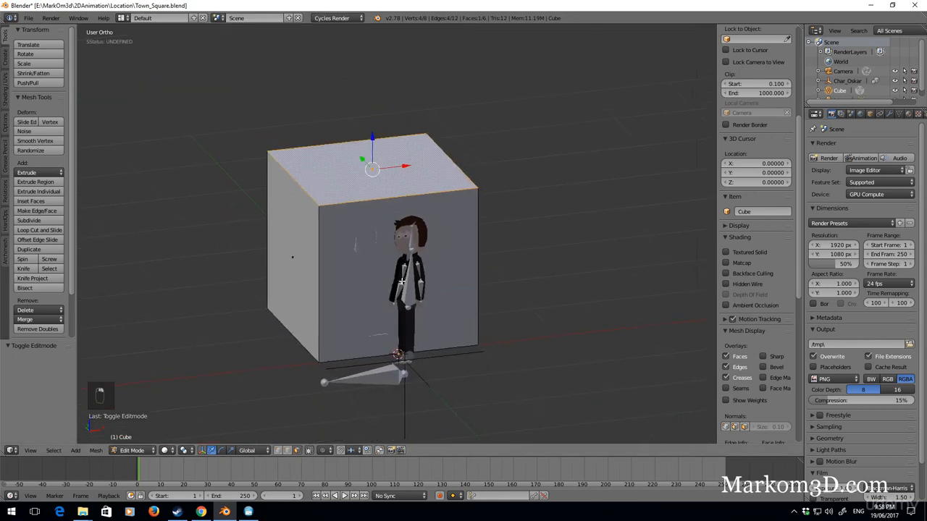
key("g")
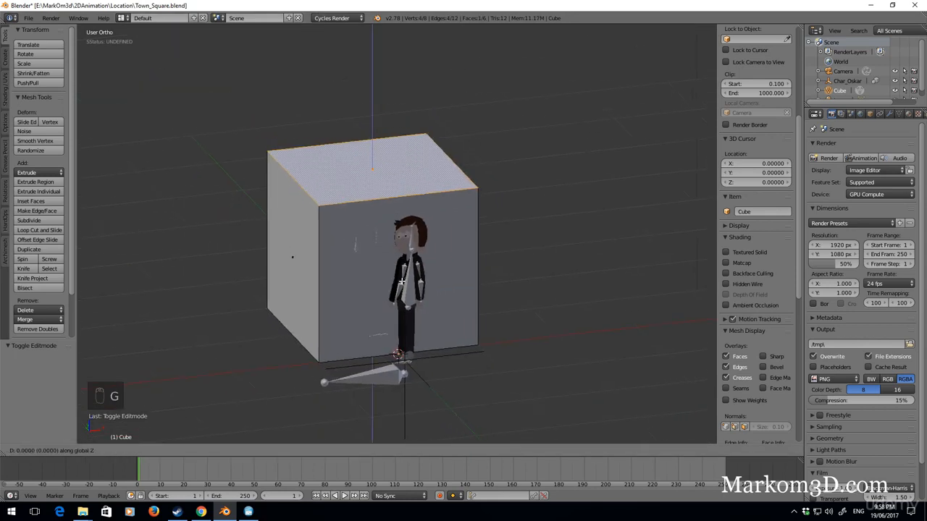
key("KP_1")
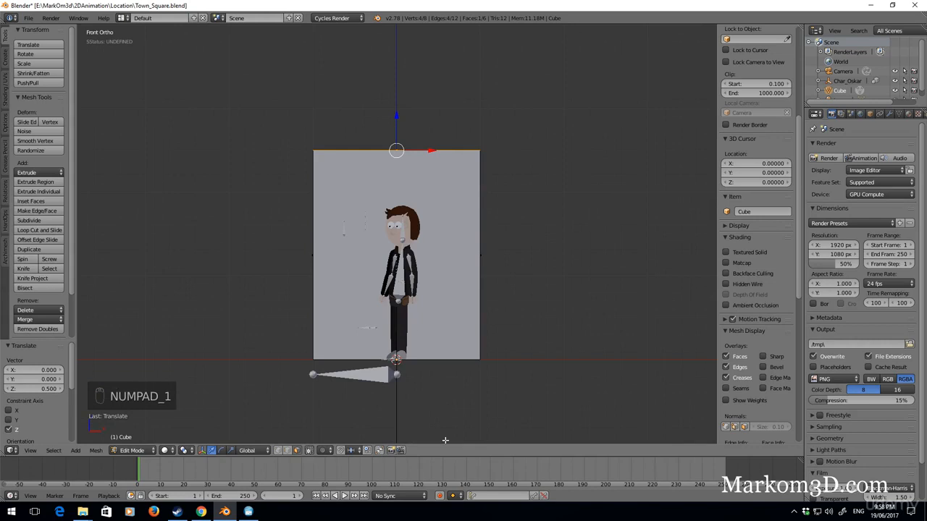
mouse_move(430, 156)
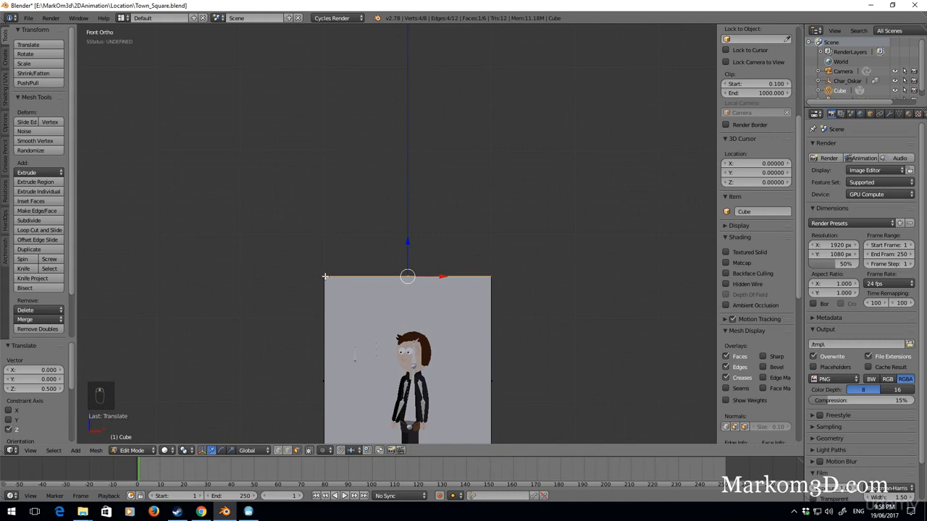
mouse_move(356, 267)
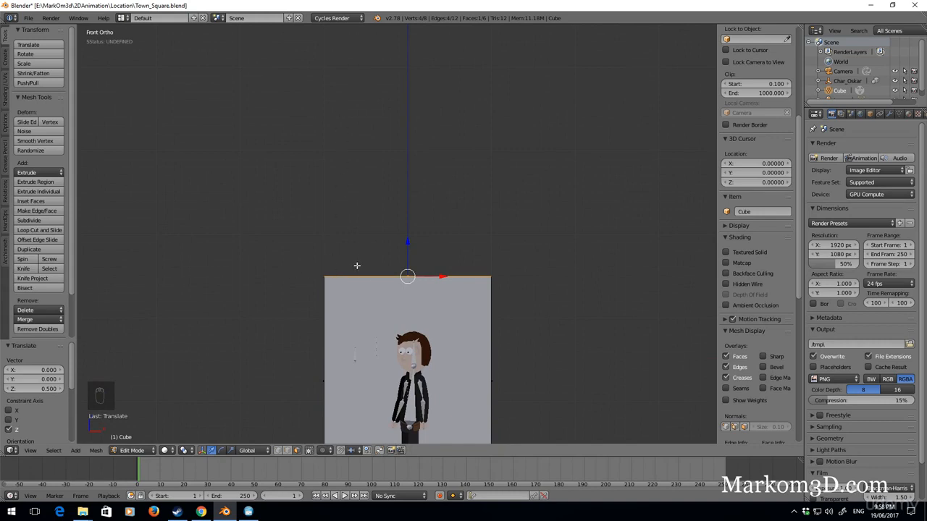
Step: Extrude the block's top face upward into a column over twice the character's height
key("e")
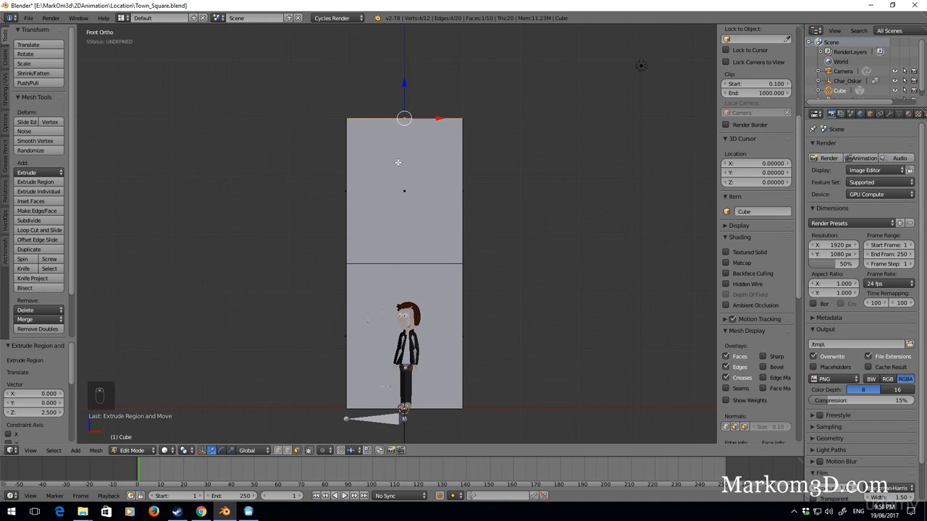
mouse_move(408, 182)
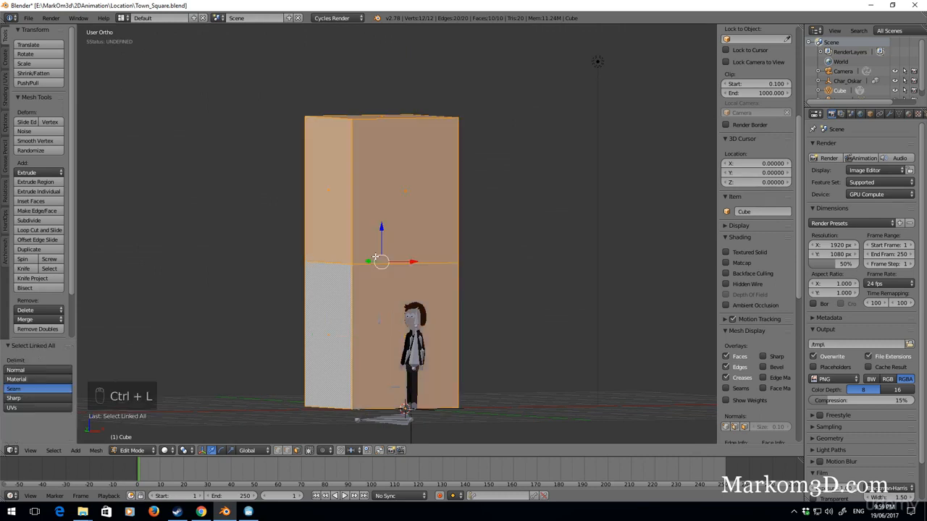
key("KP_1")
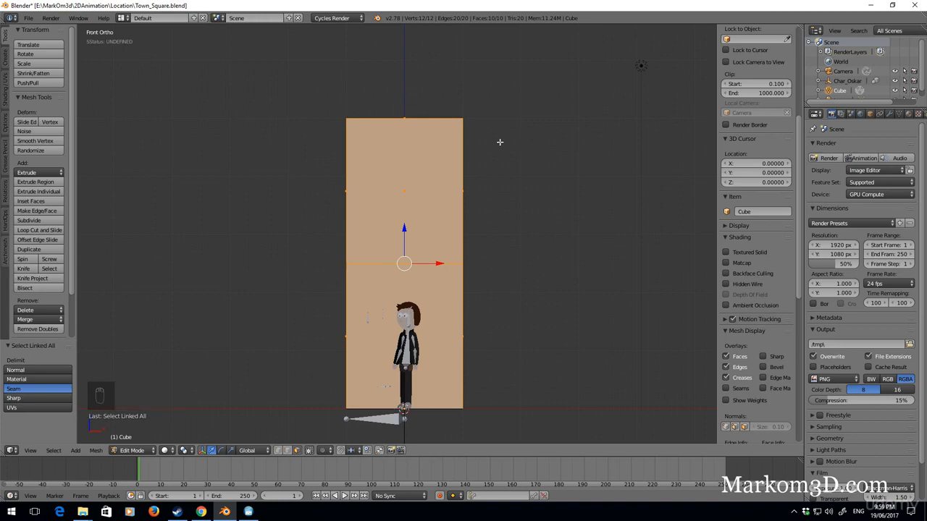
Step: Scale the column 4x wider along X into a wall and place a vertical loop cut through its middle
key("s")
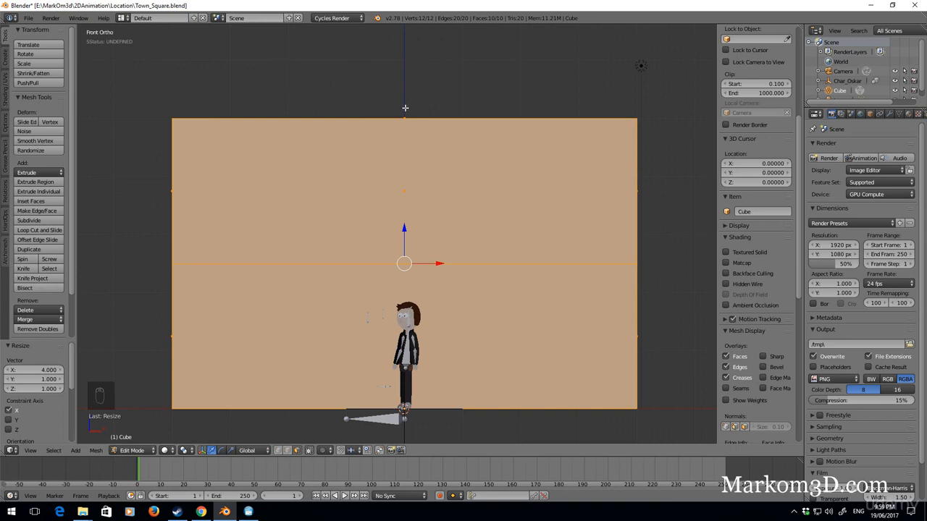
mouse_move(406, 115)
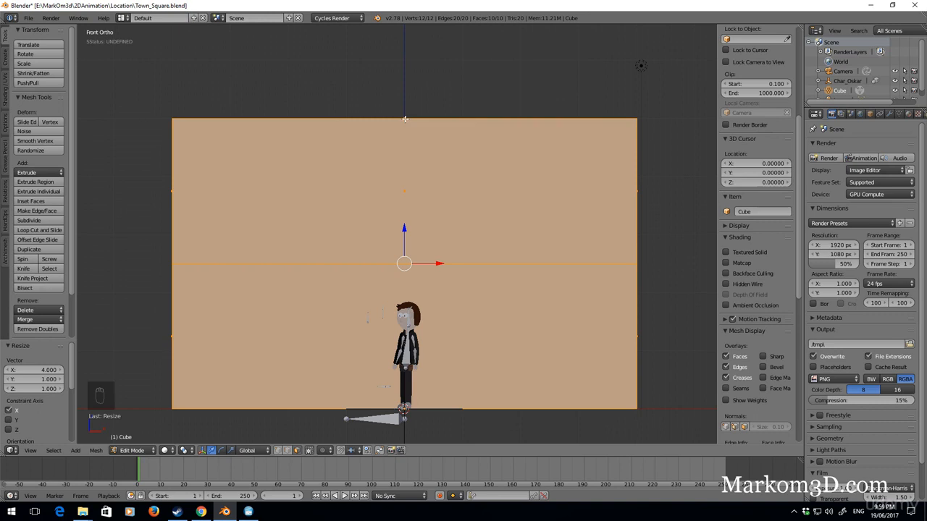
key("ctrl+r")
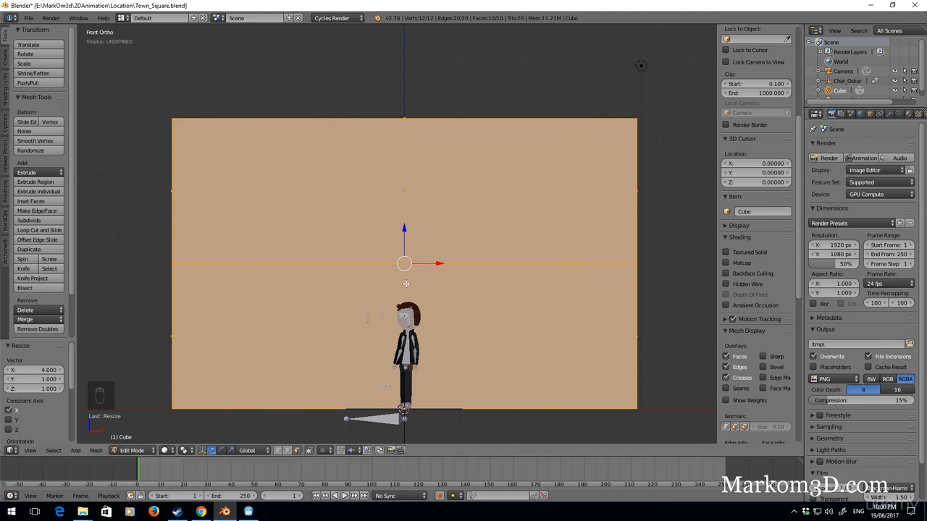
key("ctrl+r")
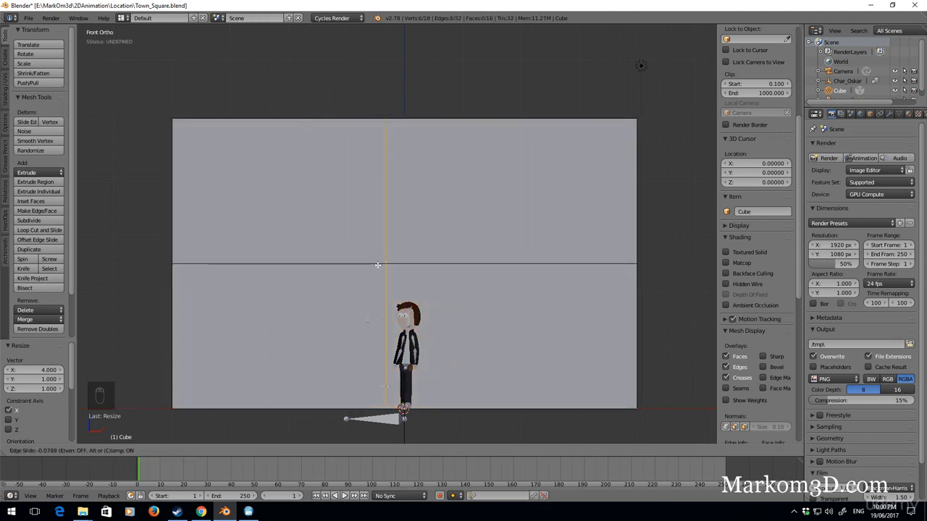
left_click_drag(376, 265, 489, 265)
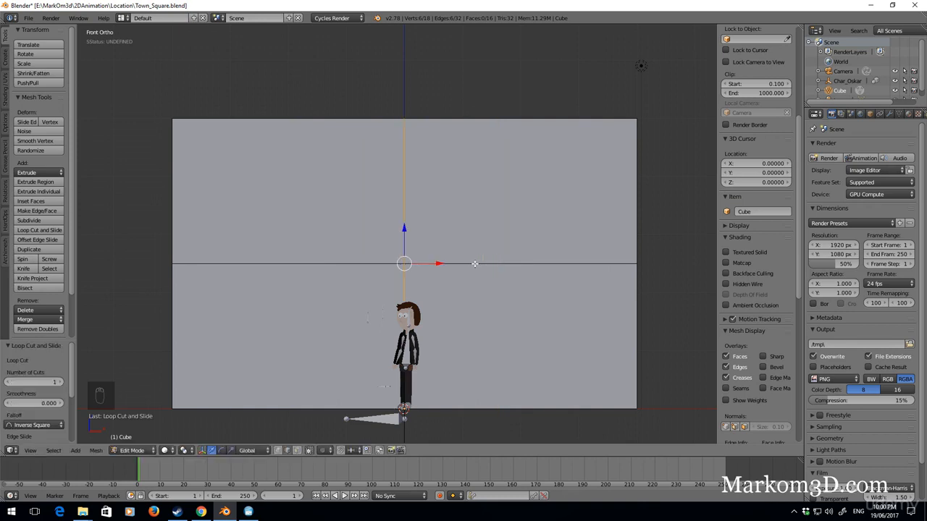
mouse_move(472, 393)
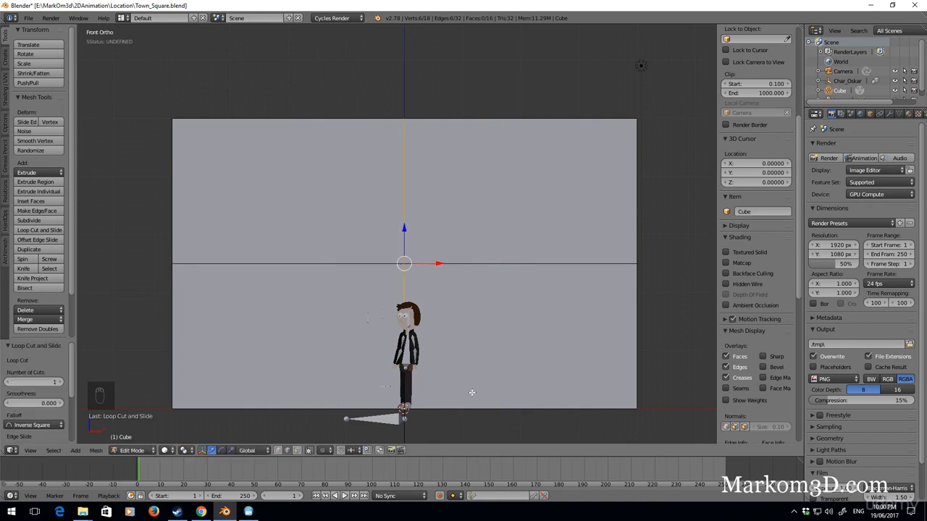
mouse_move(446, 414)
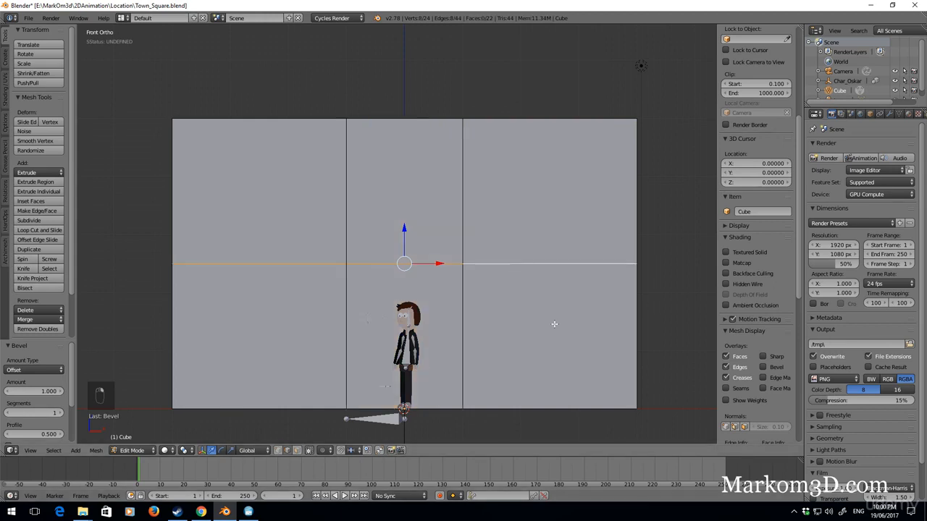
mouse_move(368, 330)
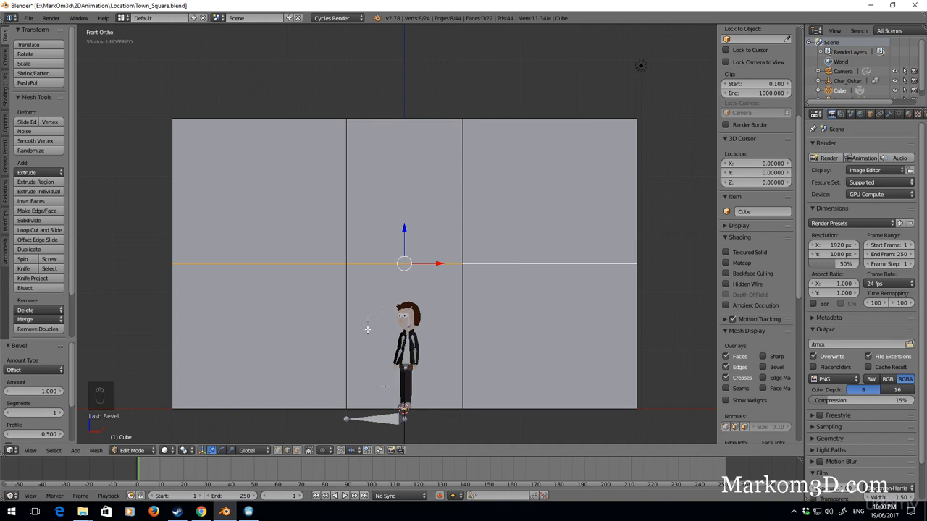
Step: Add a horizontal loop cut above the character to outline a door-sized panel
key("ctrl+r")
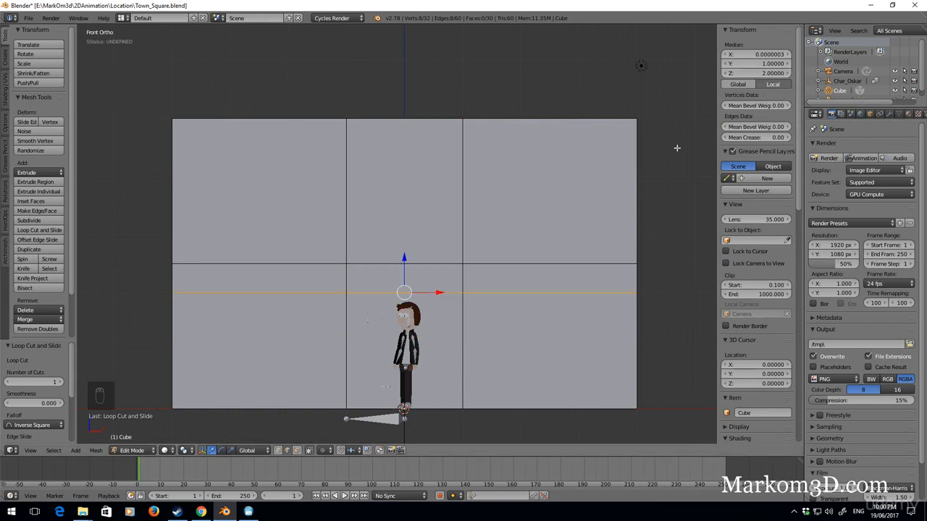
mouse_move(591, 167)
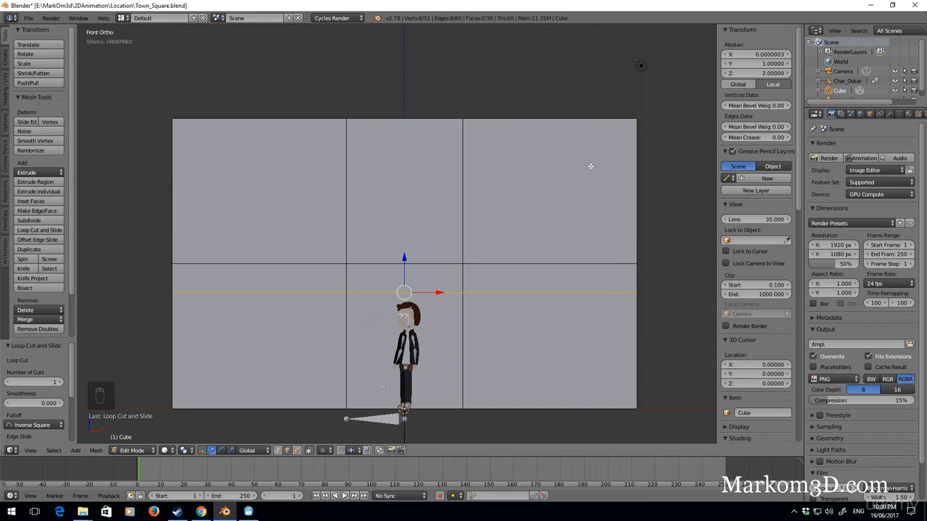
mouse_move(590, 217)
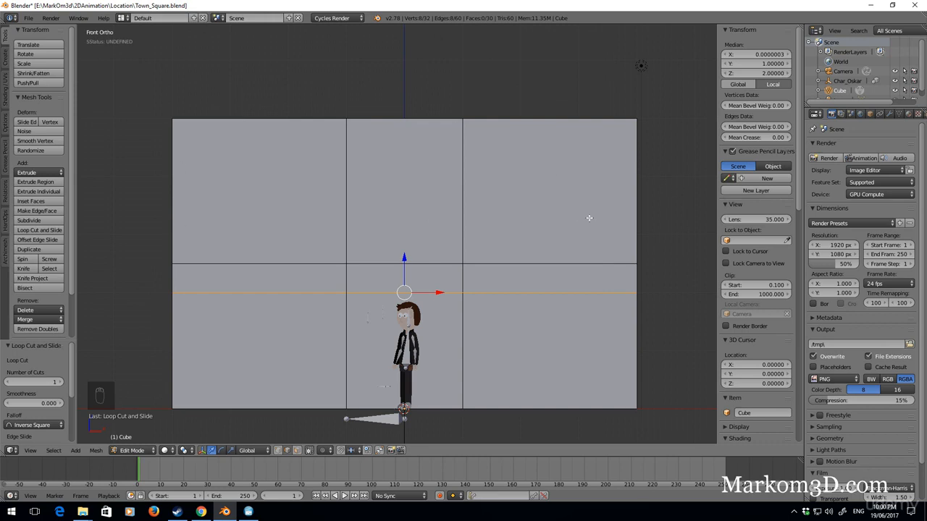
mouse_move(516, 287)
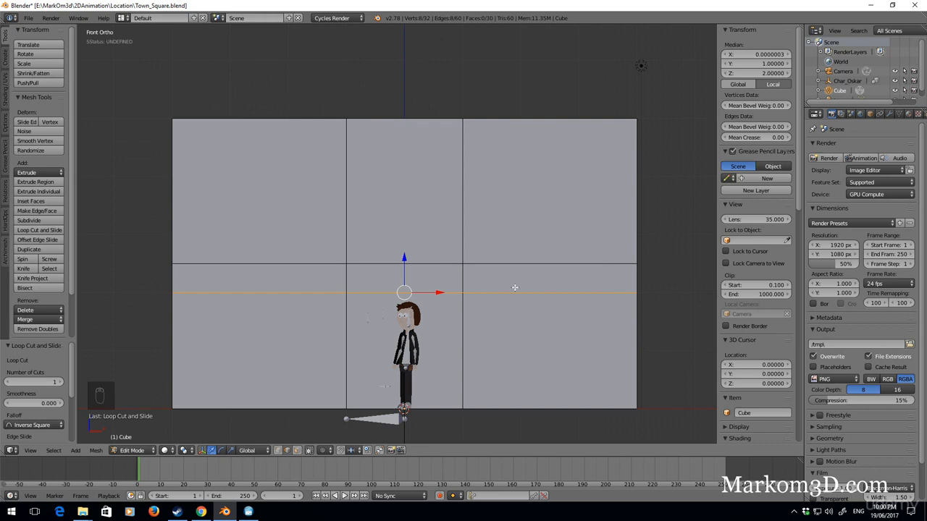
mouse_move(448, 349)
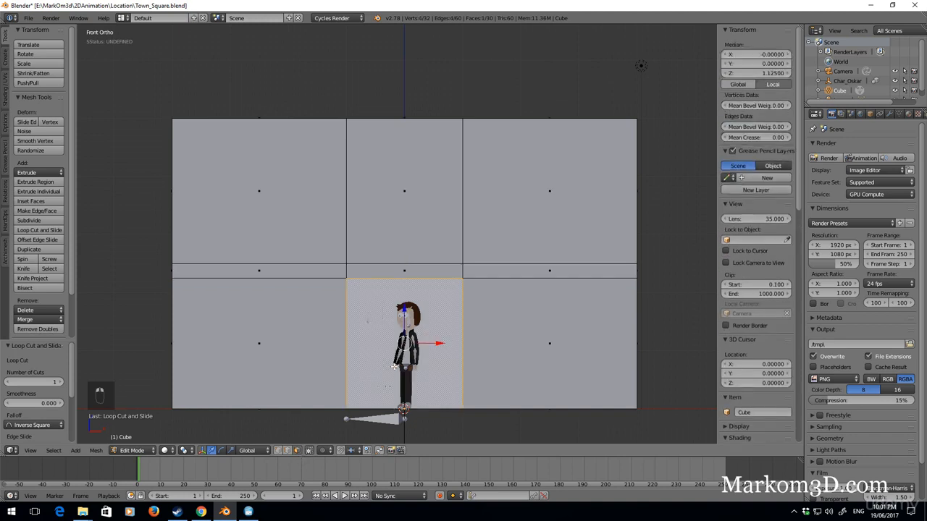
mouse_move(385, 345)
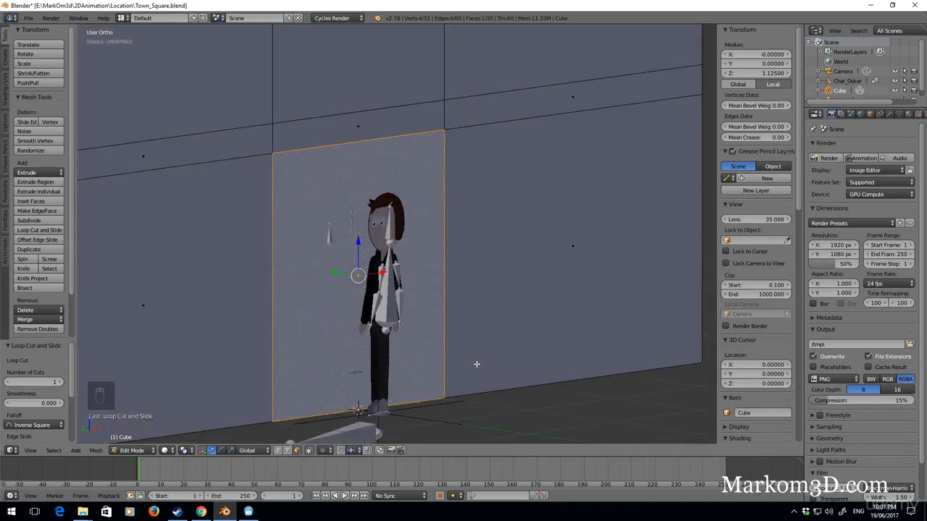
Step: Duplicate the door face as a separate sheet in front of the wall, then remove doubled vertices
key("shift+d")
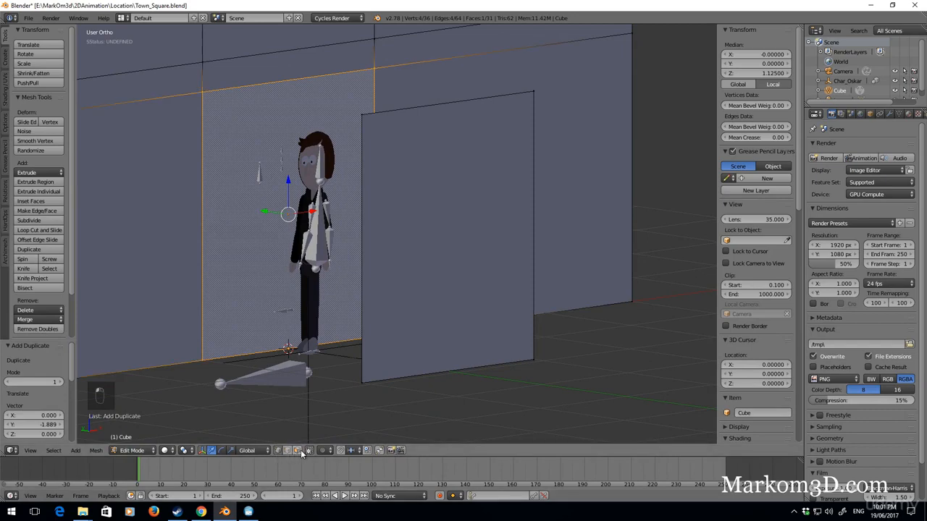
mouse_move(299, 454)
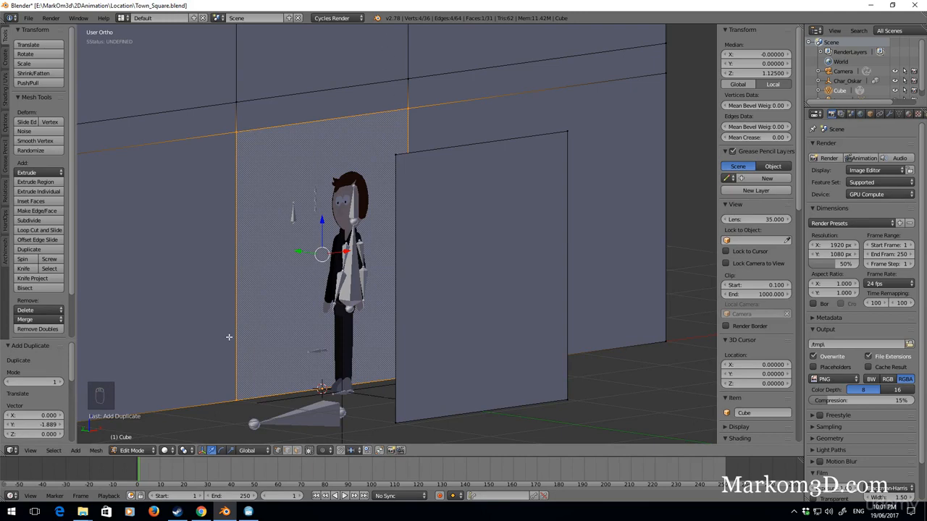
mouse_move(249, 158)
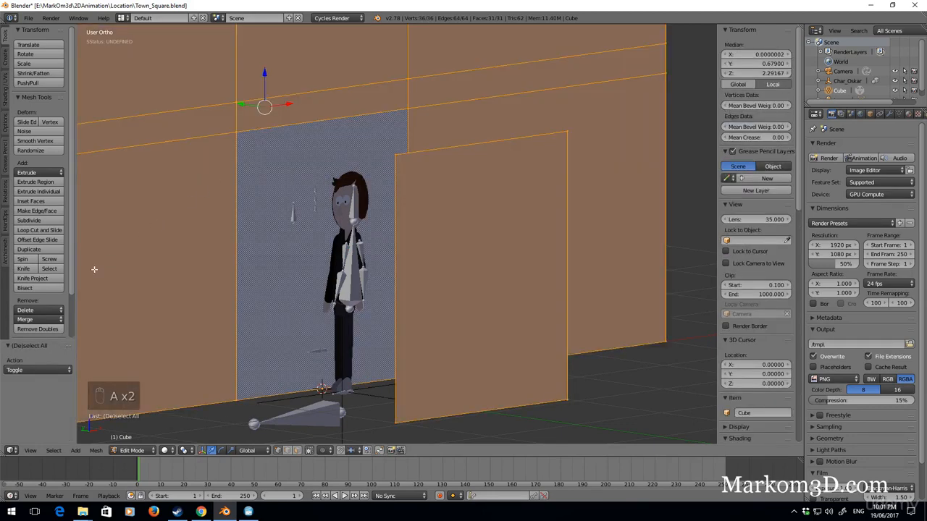
left_click(37, 328)
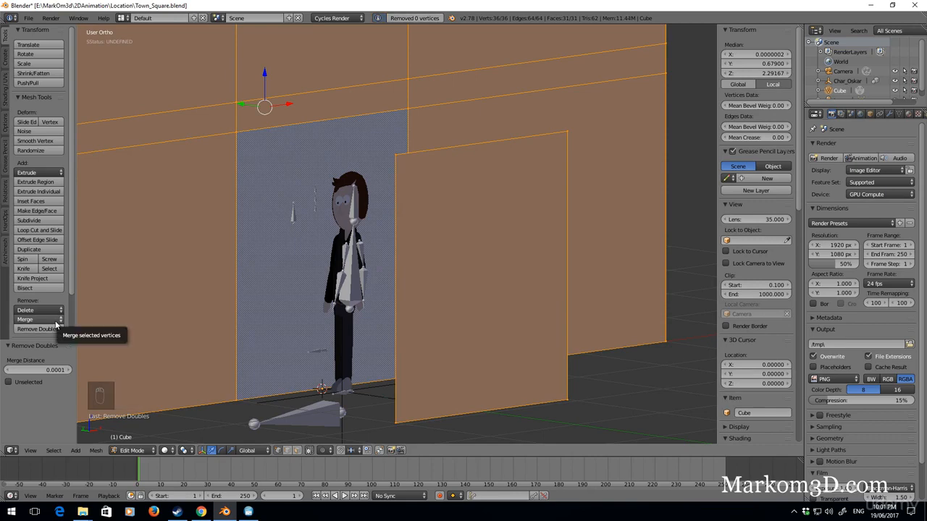
mouse_move(289, 458)
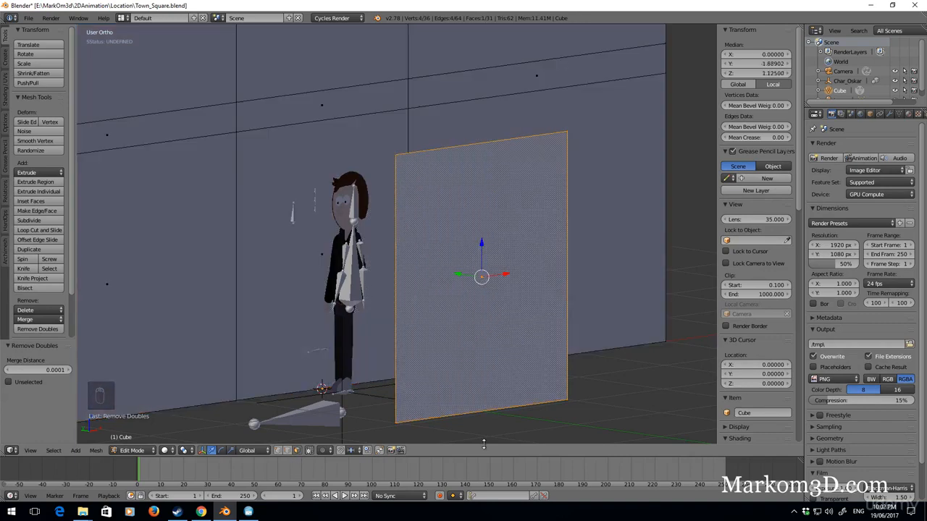
Step: Add loop cuts near the door plane's left, right and top edges to outline a thin border
key("ctrl+r")
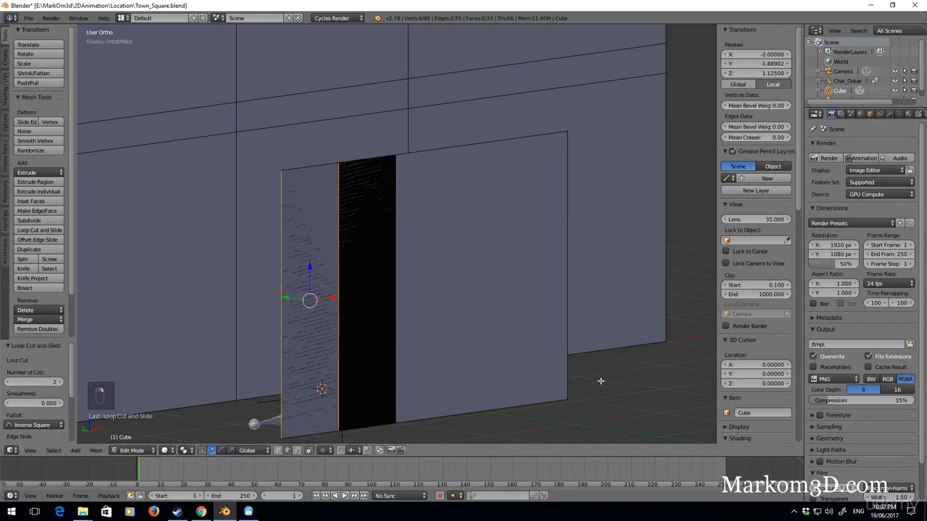
key("ctrl+z")
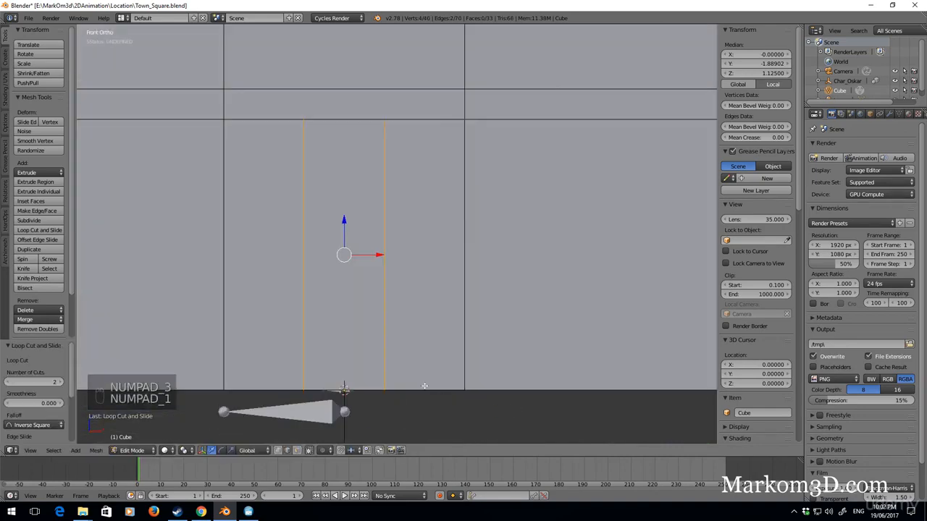
key("s")
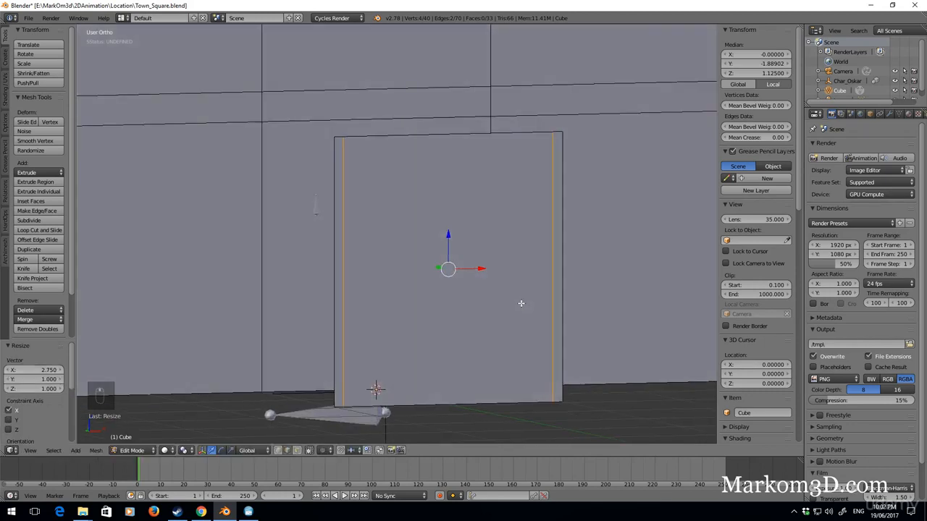
key("ctrl+r")
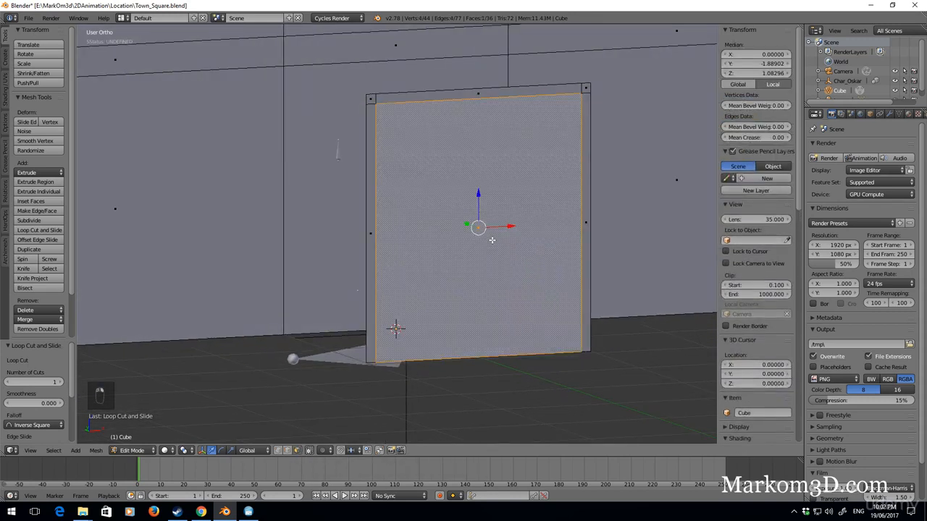
Step: Delete the plane's centre face and extrude the remaining border into a thick door frame
key("delete")
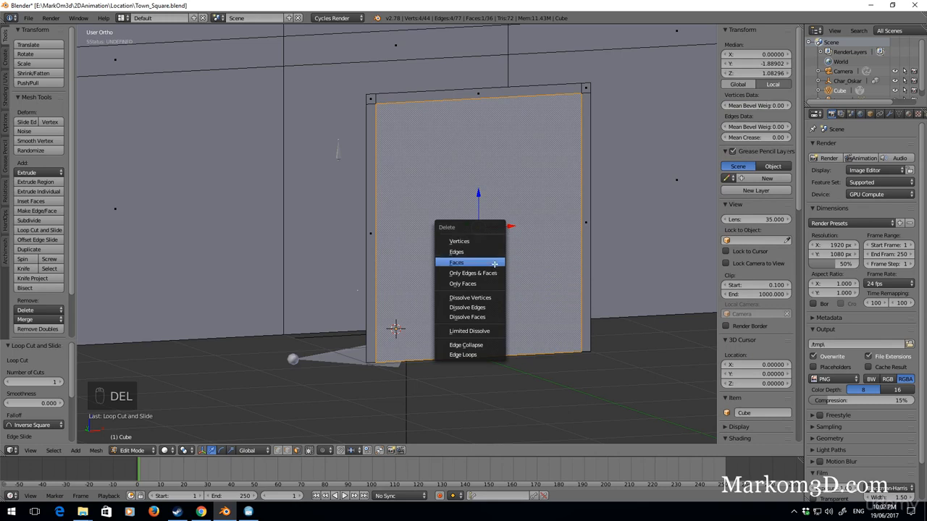
left_click(456, 262)
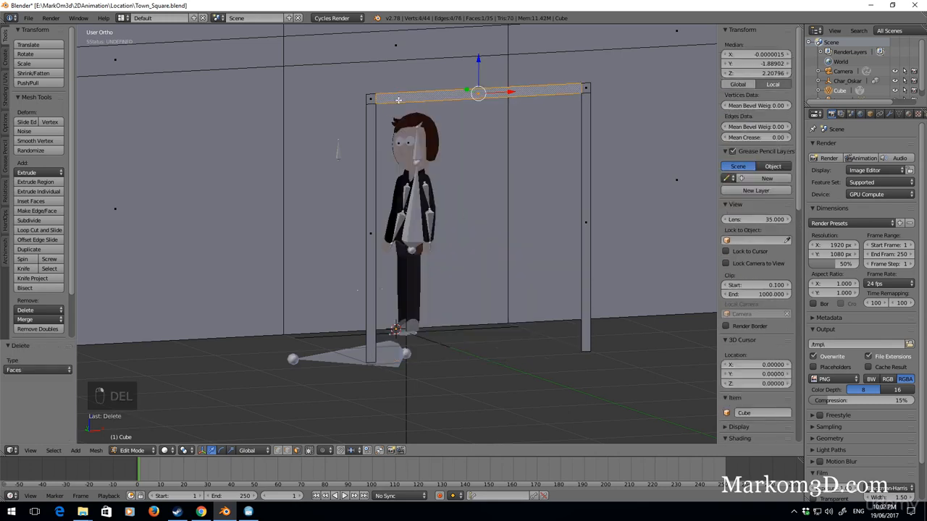
key("ctrl+l")
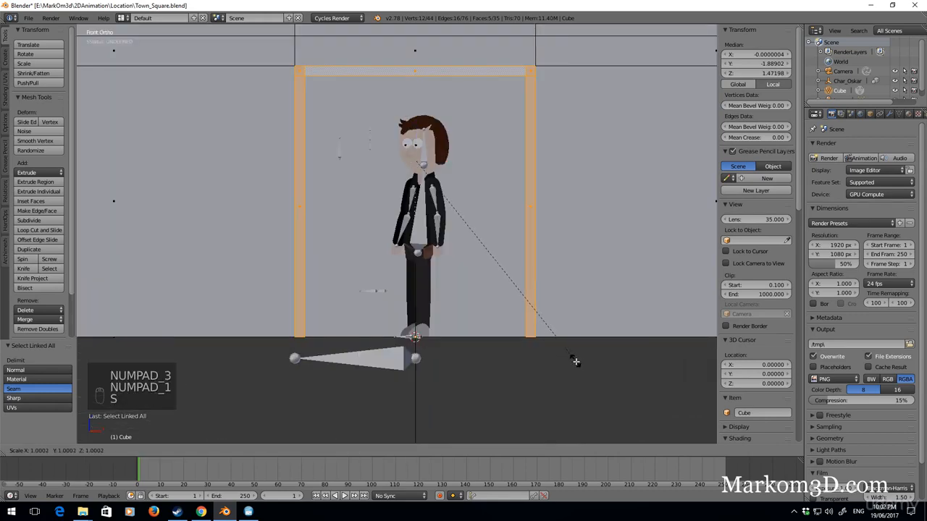
key("s")
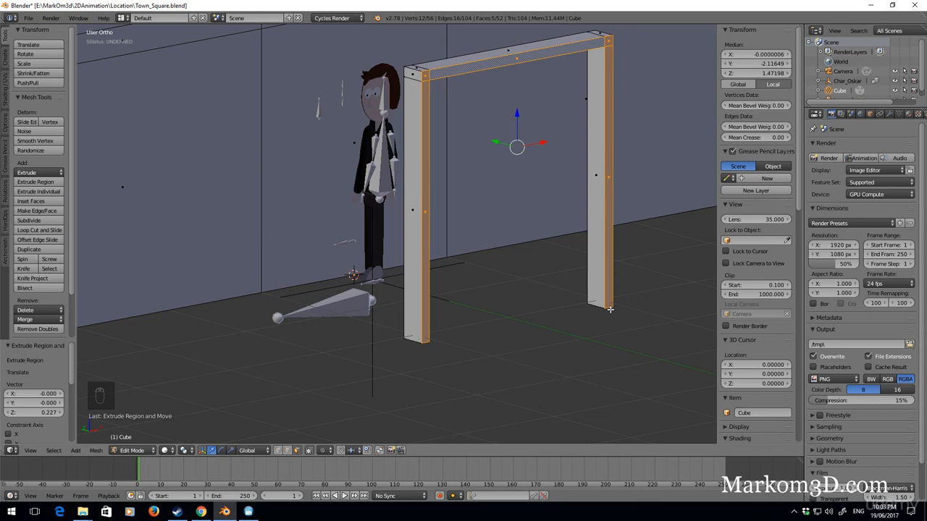
key("ctrl+l")
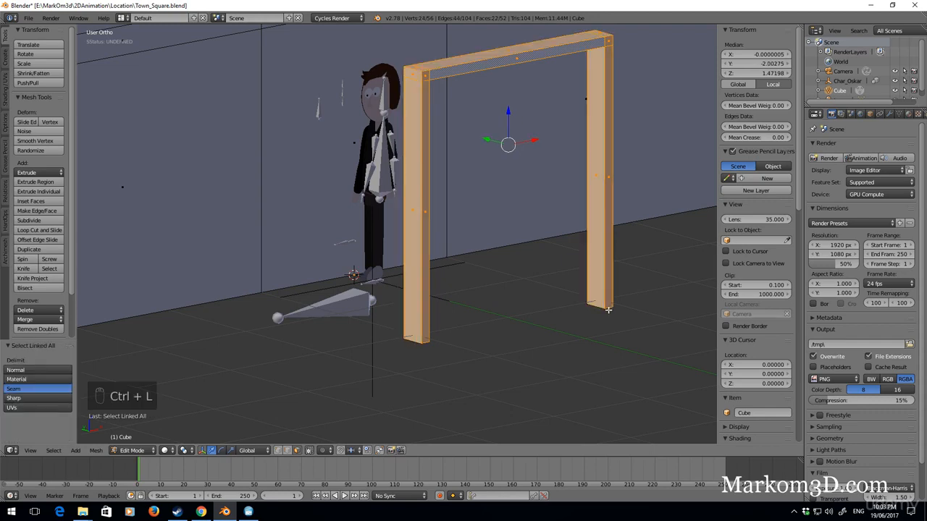
key("shift+d")
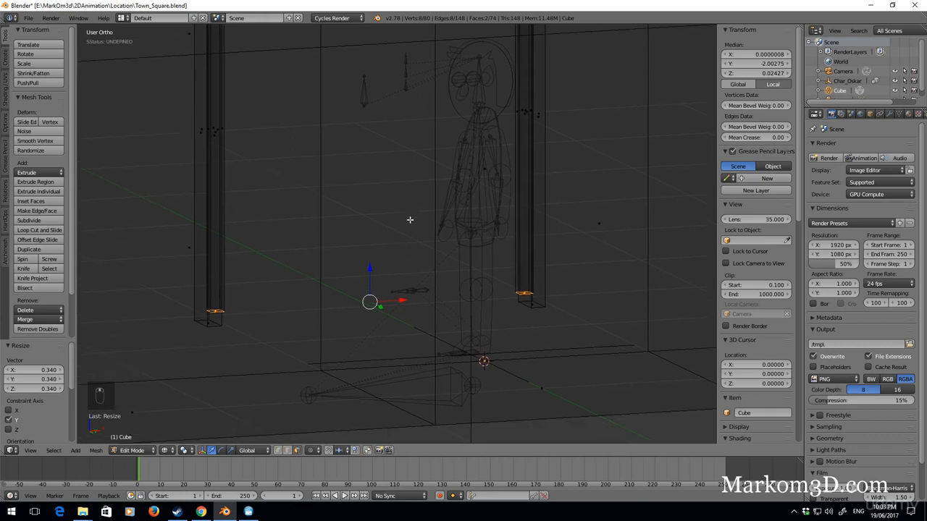
Step: Return to Solid shading, drop the frame's bottom vertices to the floor and move the frame into the wall opening
left_click(203, 451)
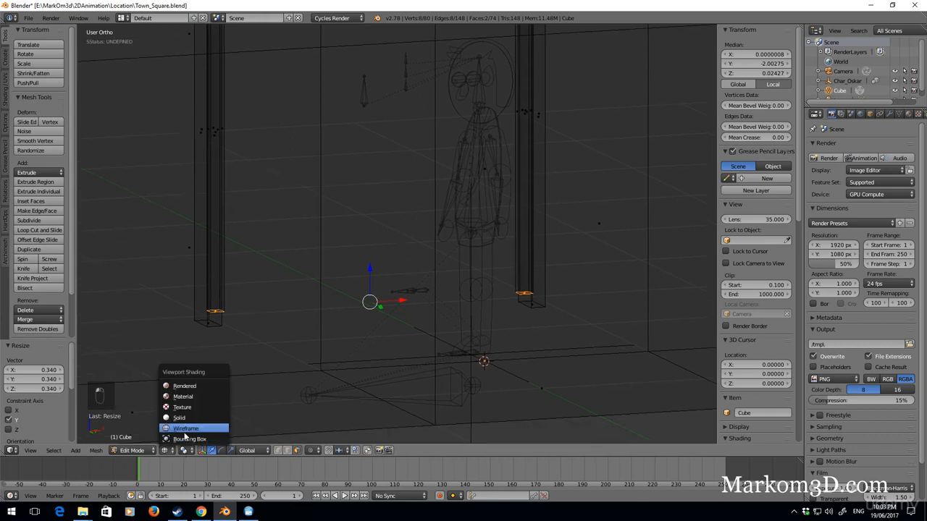
mouse_move(180, 417)
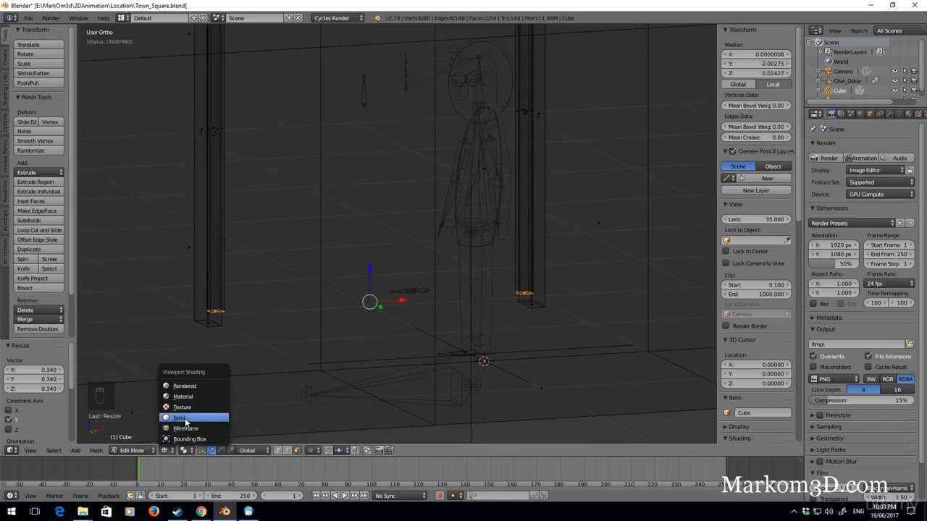
left_click(180, 417)
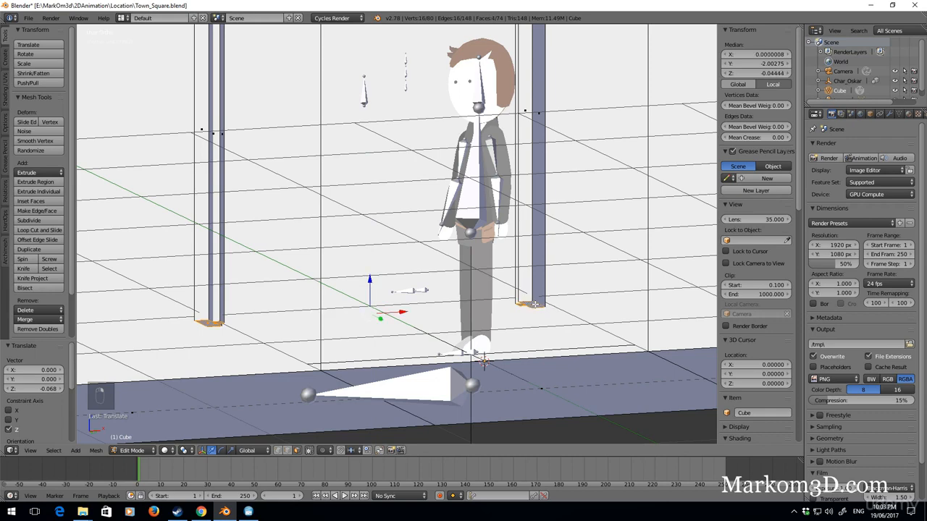
key("g")
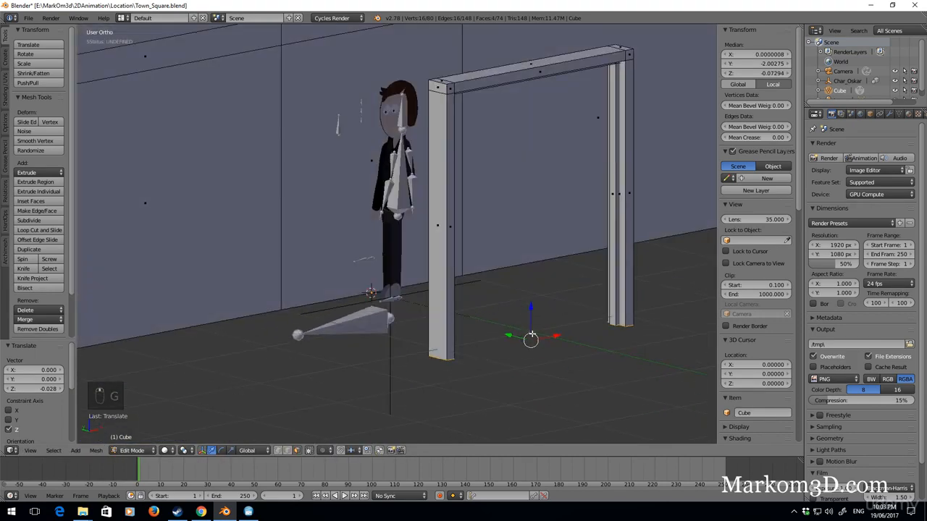
key("ctrl+l")
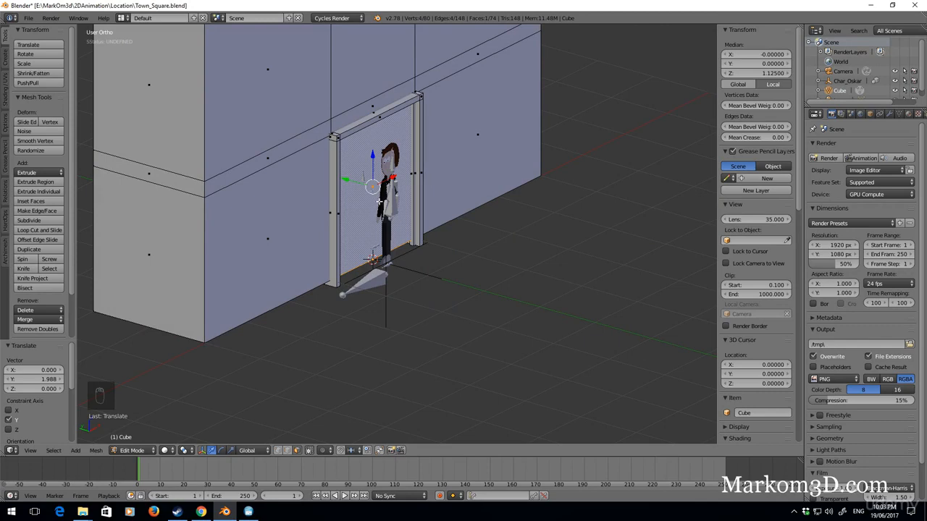
Step: Place a door plane beside the frame and split it down the middle with a vertical loop cut
key("shift+d")
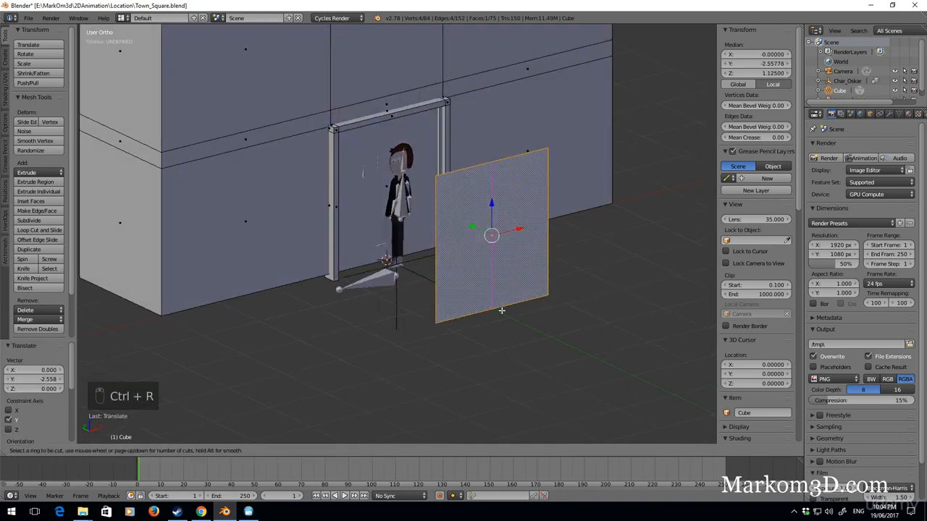
left_click(491, 234)
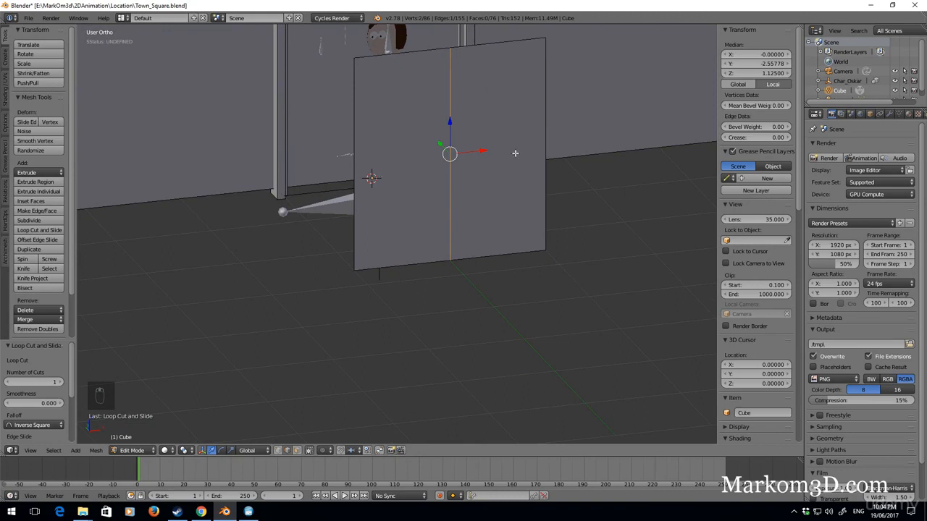
mouse_move(475, 278)
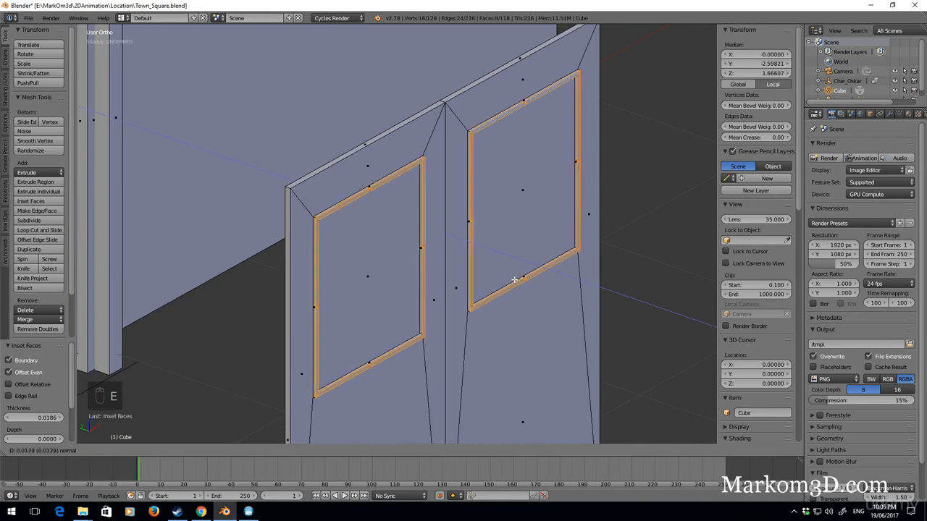
Step: Inspect the two inset-window door halves in Object Mode, then return to editing the door mesh
key("Tab")
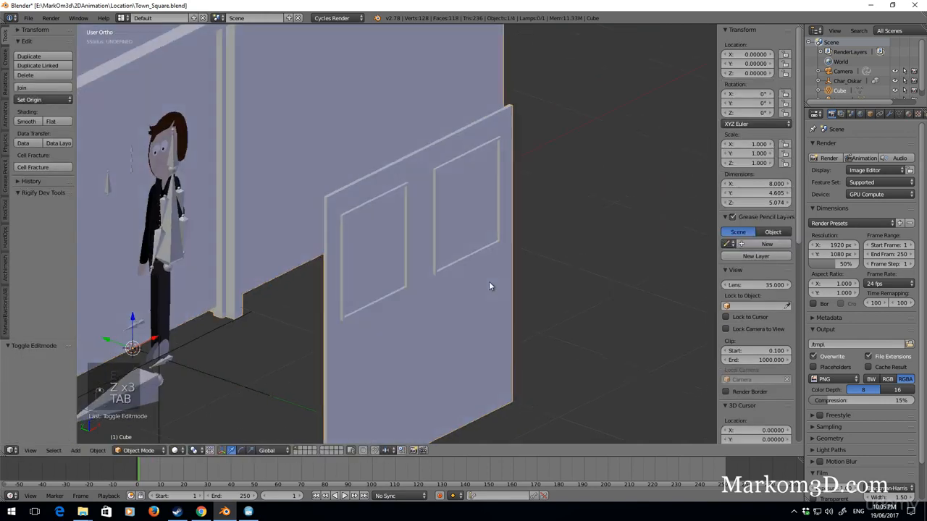
key("Tab")
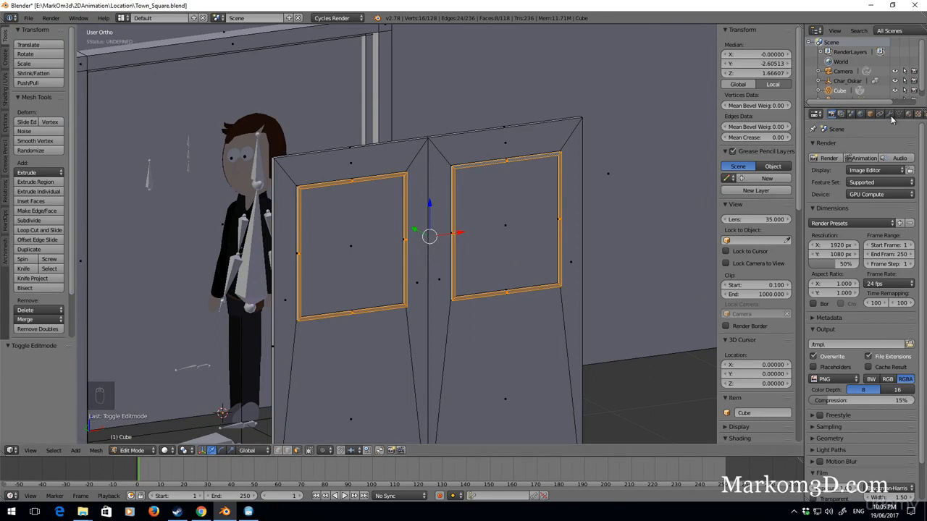
Step: Add a Bevel modifier to the double doors and widen it to round the panel and window edges
left_click(889, 113)
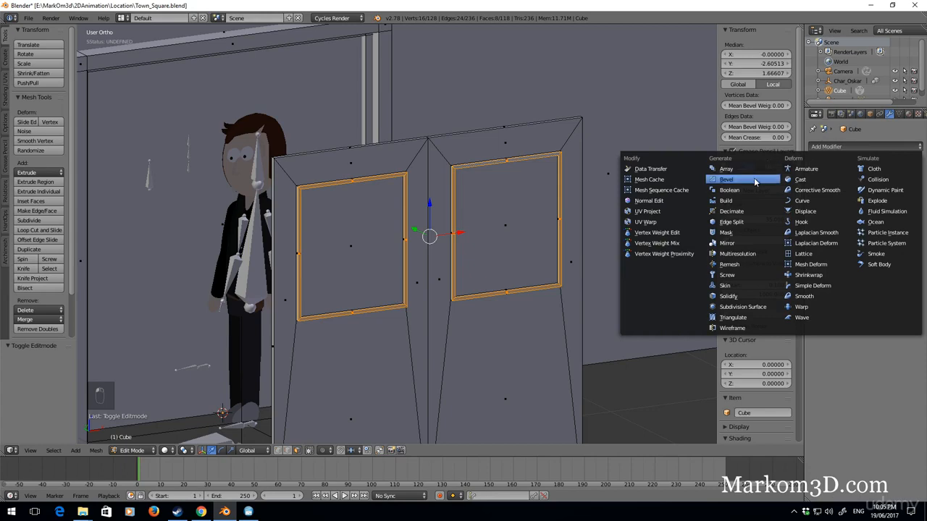
left_click(727, 179)
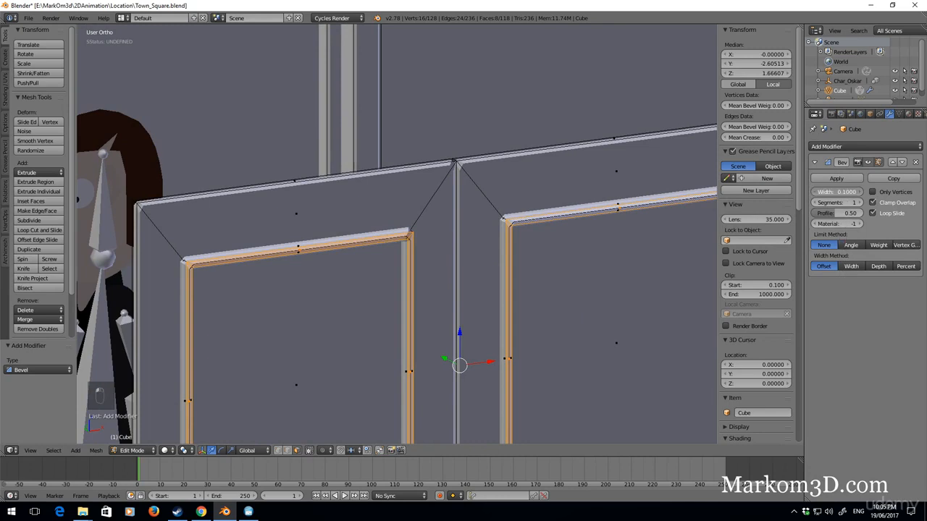
left_click_drag(847, 191, 818, 191)
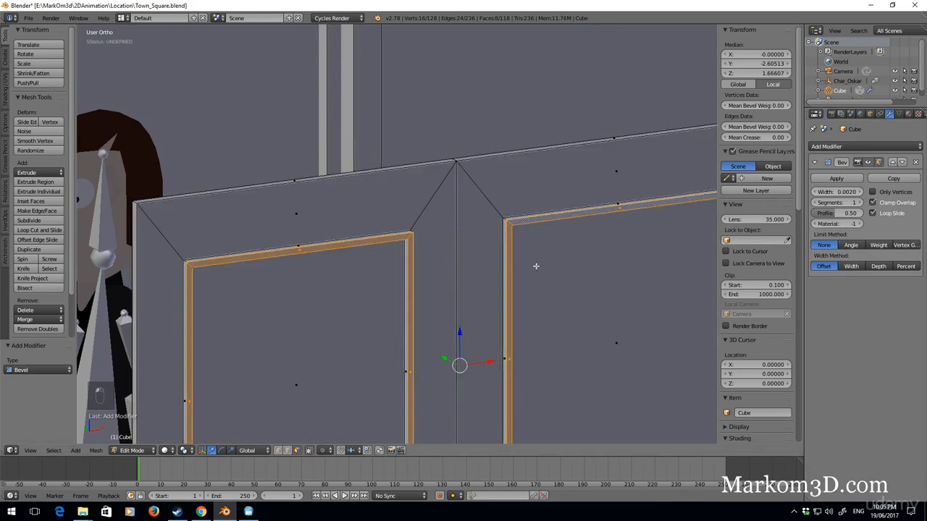
key("Tab")
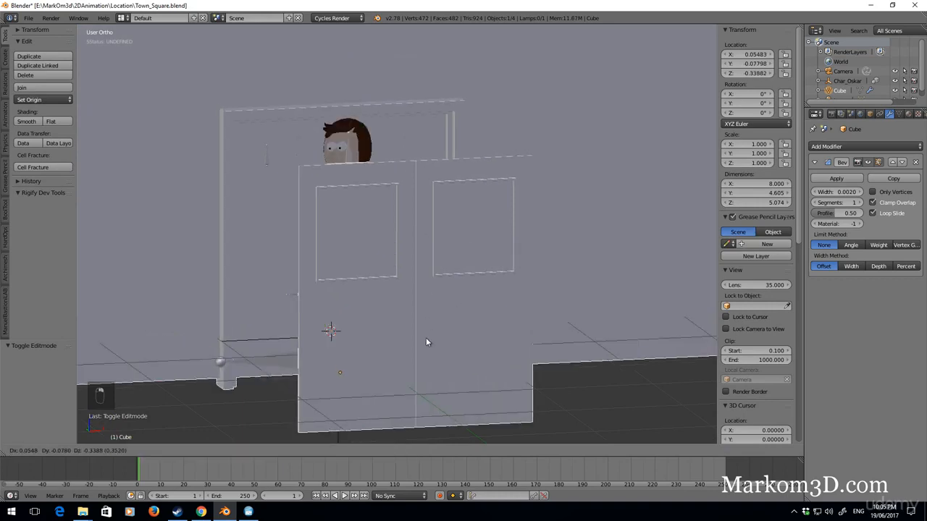
Step: Select all the door geometry in Edit Mode and move the doors into the frame, resting on the floor
key("Tab")
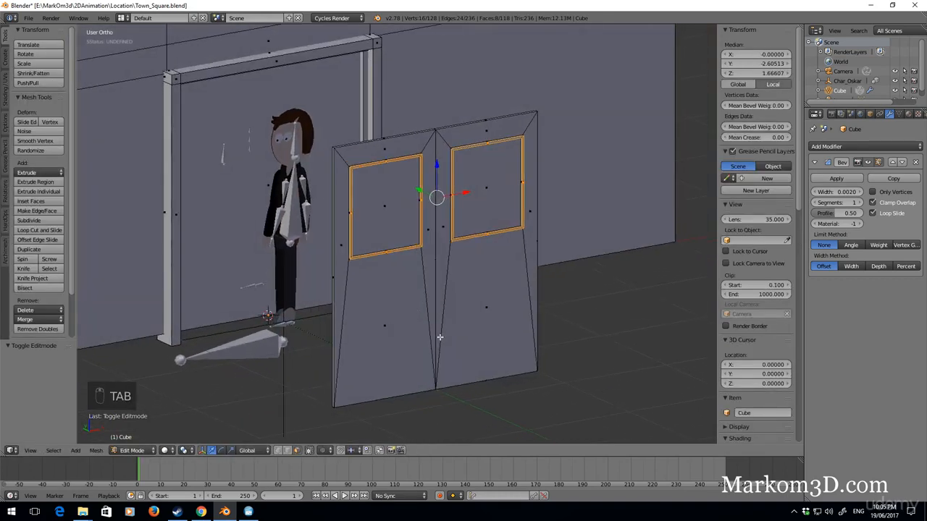
key("ctrl+l")
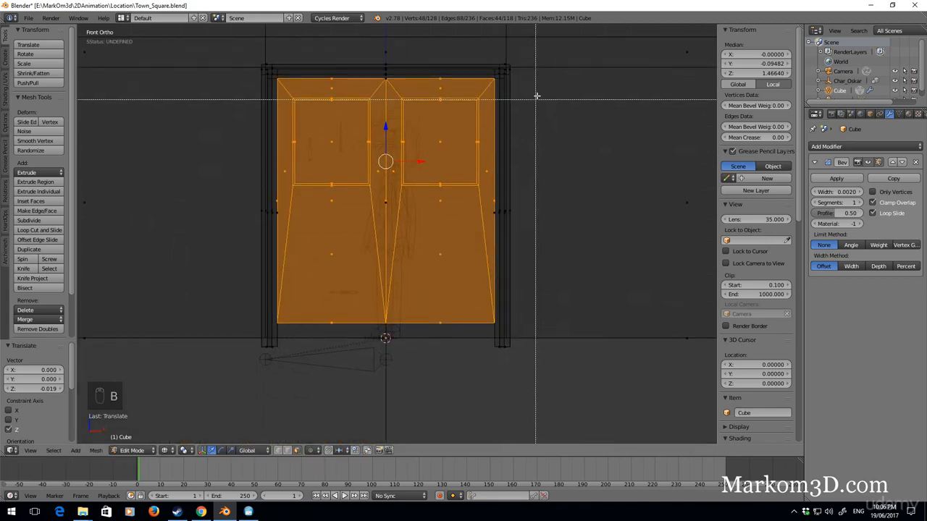
mouse_move(555, 61)
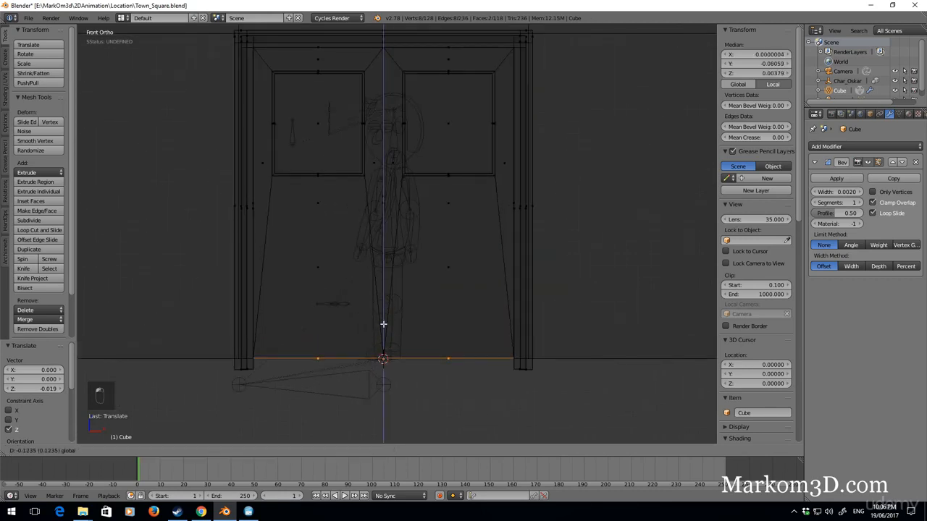
key("Tab")
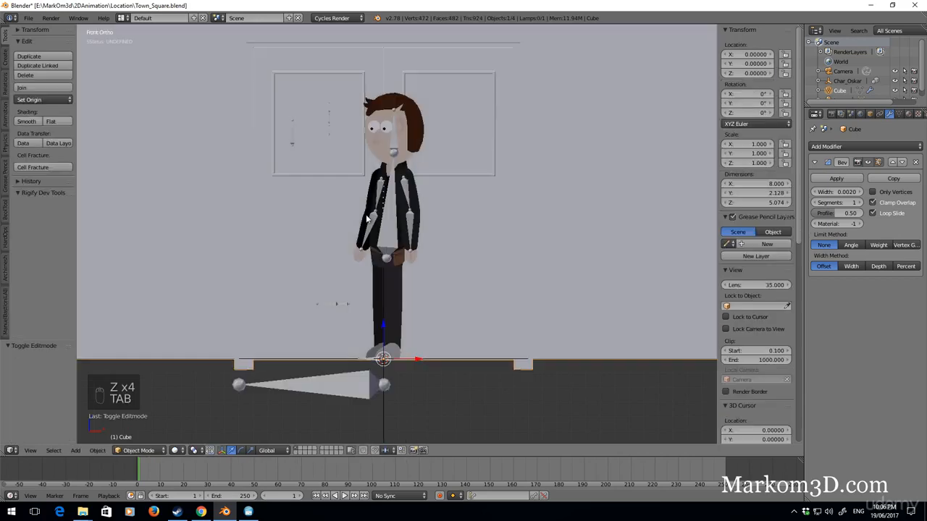